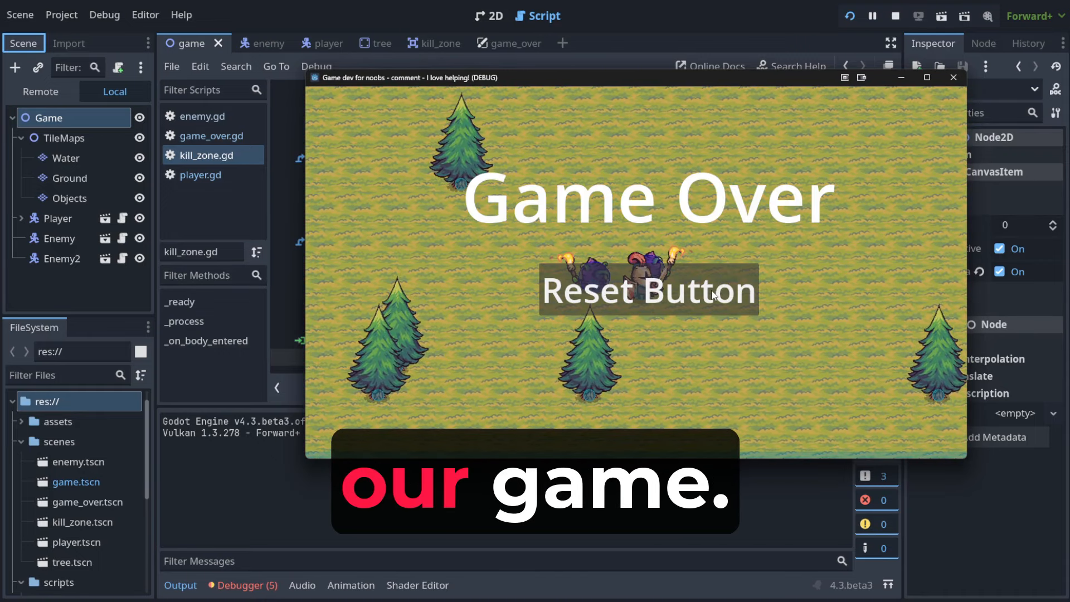
Stop the running game showing the Game Over screen and return to the editor.
left_click(646, 289)
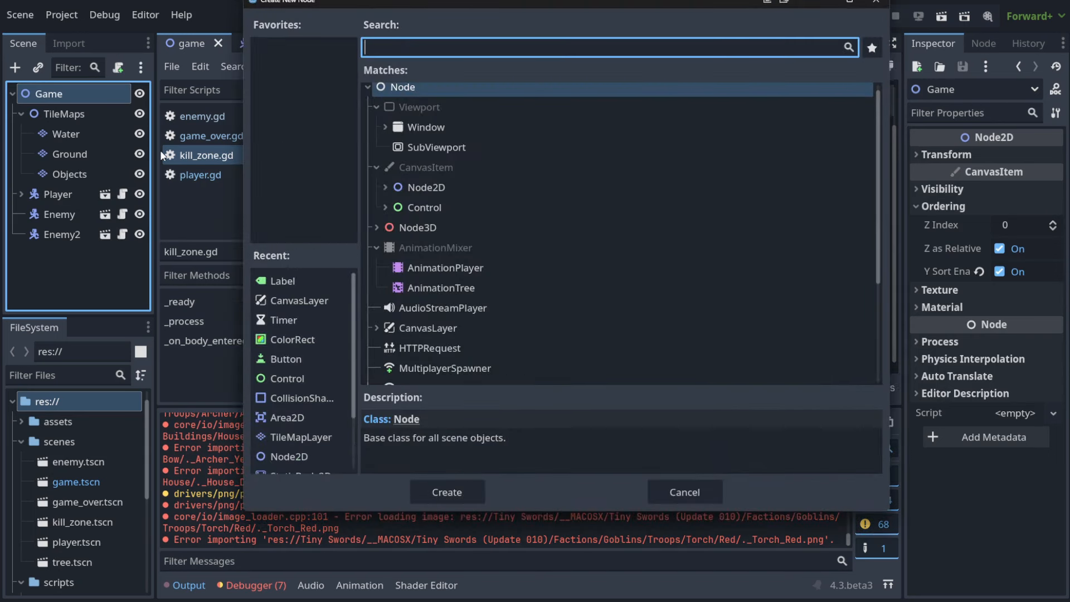
Search 'canva' and choose CanvasLayer as the new node type under Game.
type("canva")
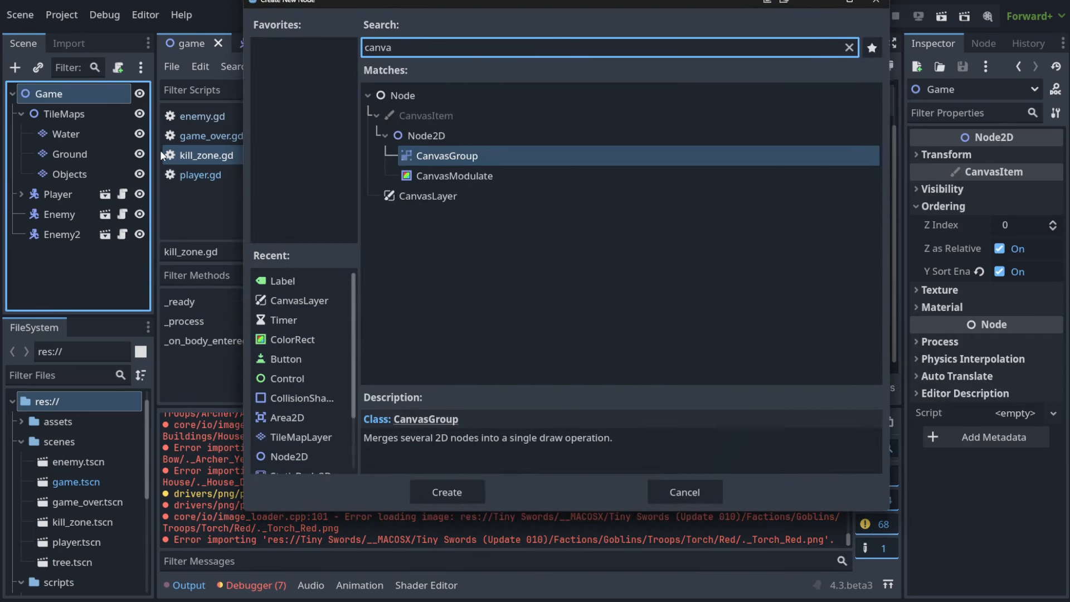
left_click(445, 492)
type("HUD")
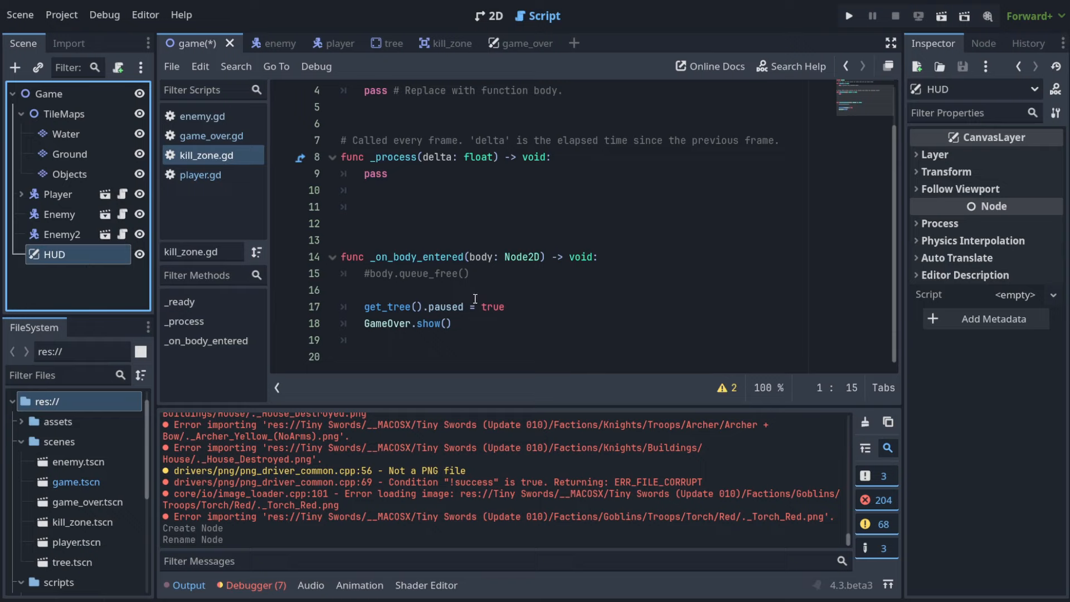
mouse_move(62, 263)
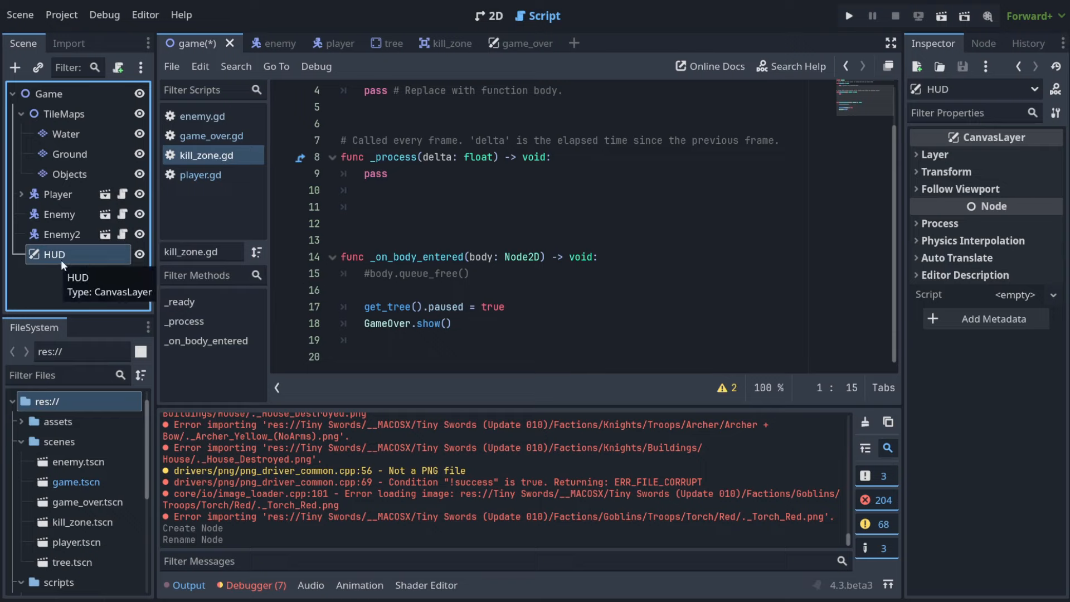
mouse_move(66, 265)
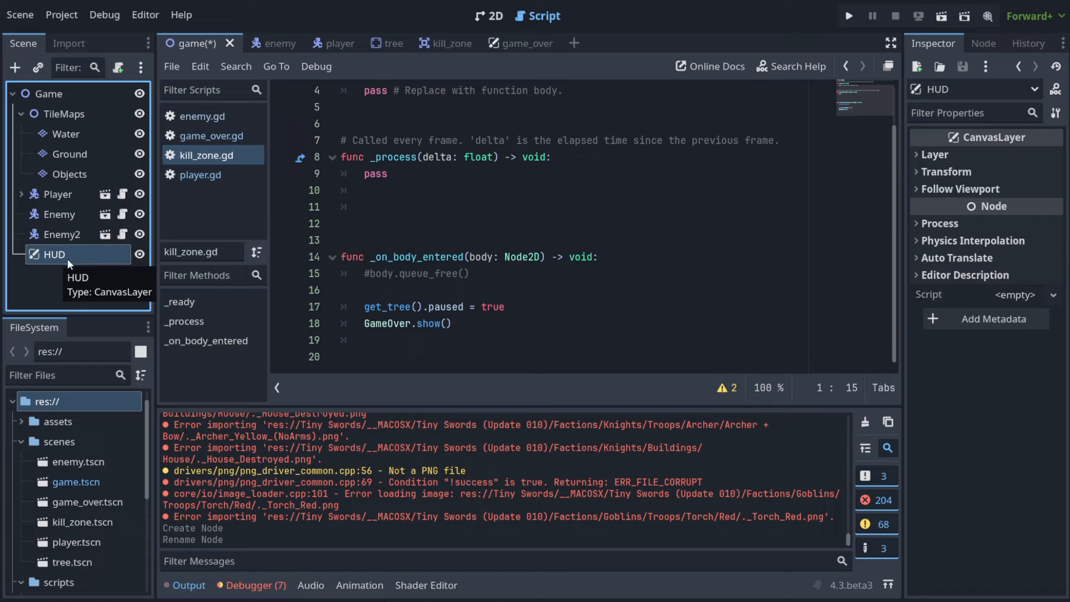
mouse_move(70, 256)
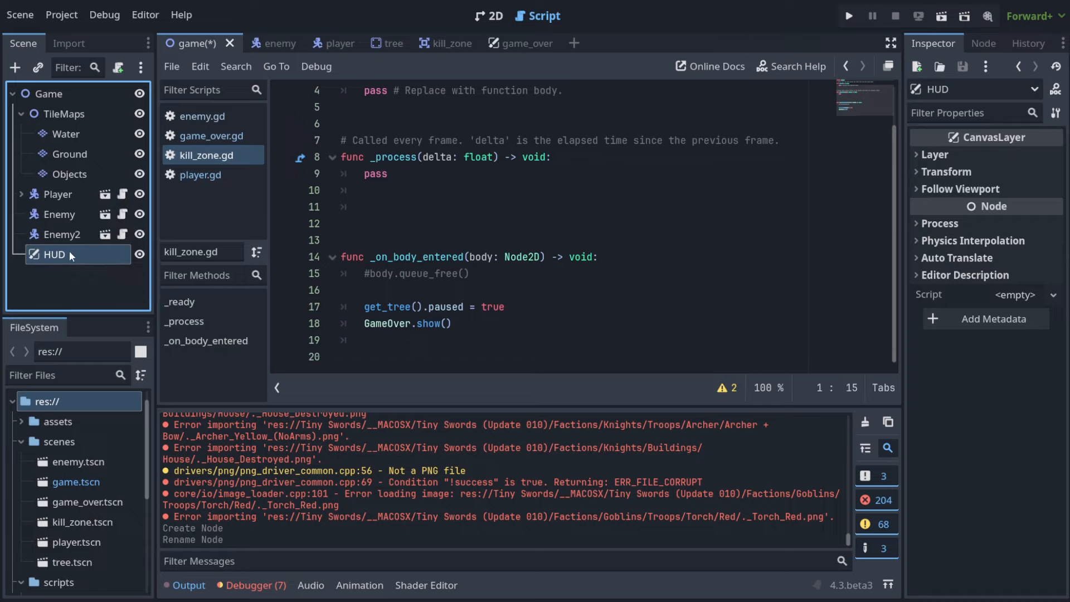
mouse_move(52, 254)
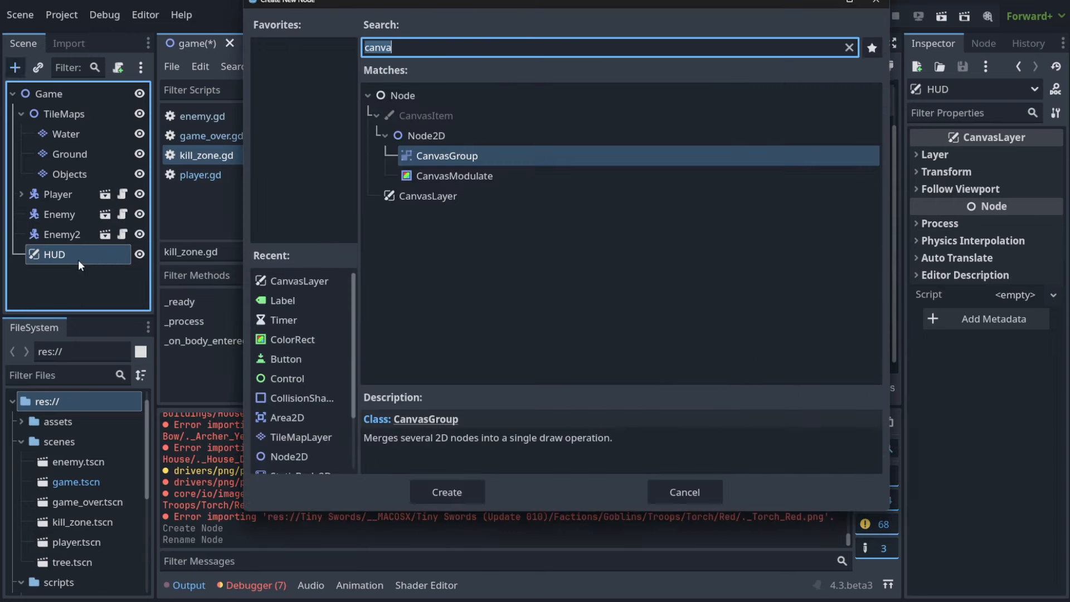
Create a Label under HUD with text 'Survived Time: 0'.
left_click(446, 491)
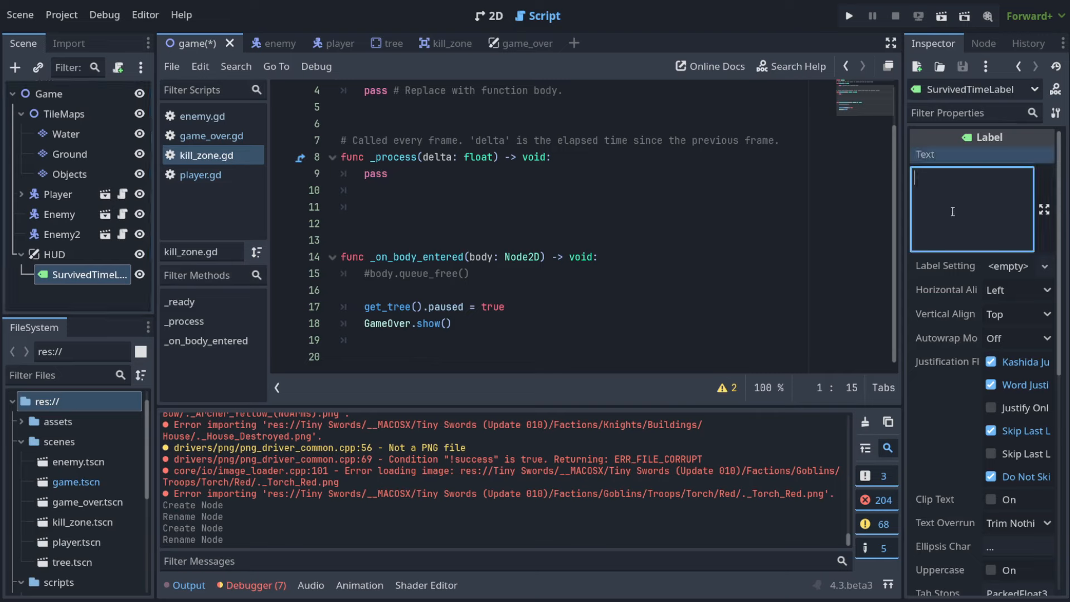
type("Survived Time")
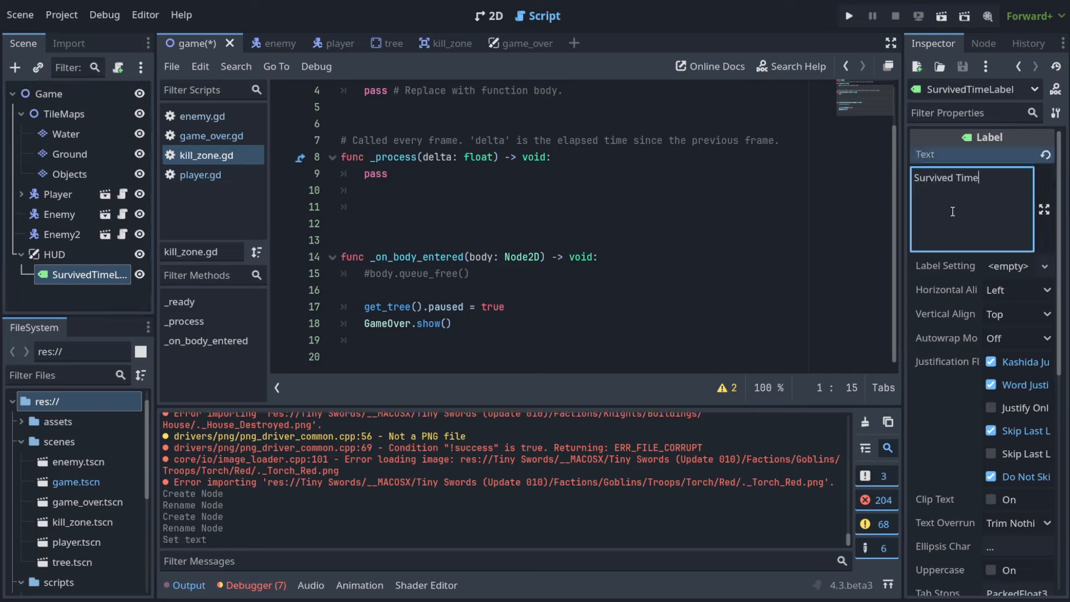
type(": 0")
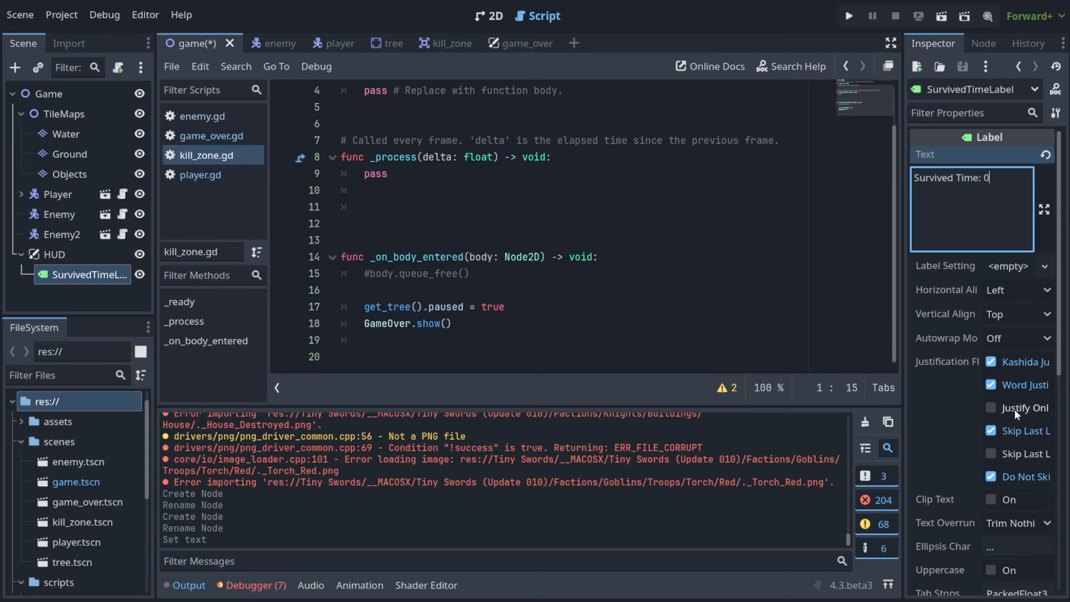
scroll("down", 3)
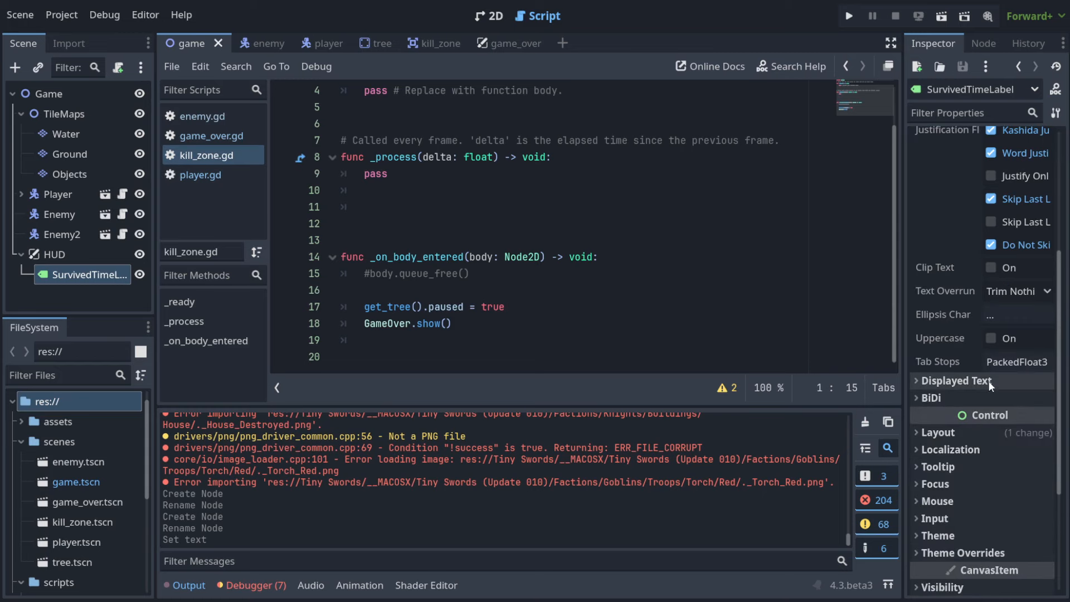
Run the game to see the label, then stop it.
left_click(848, 15)
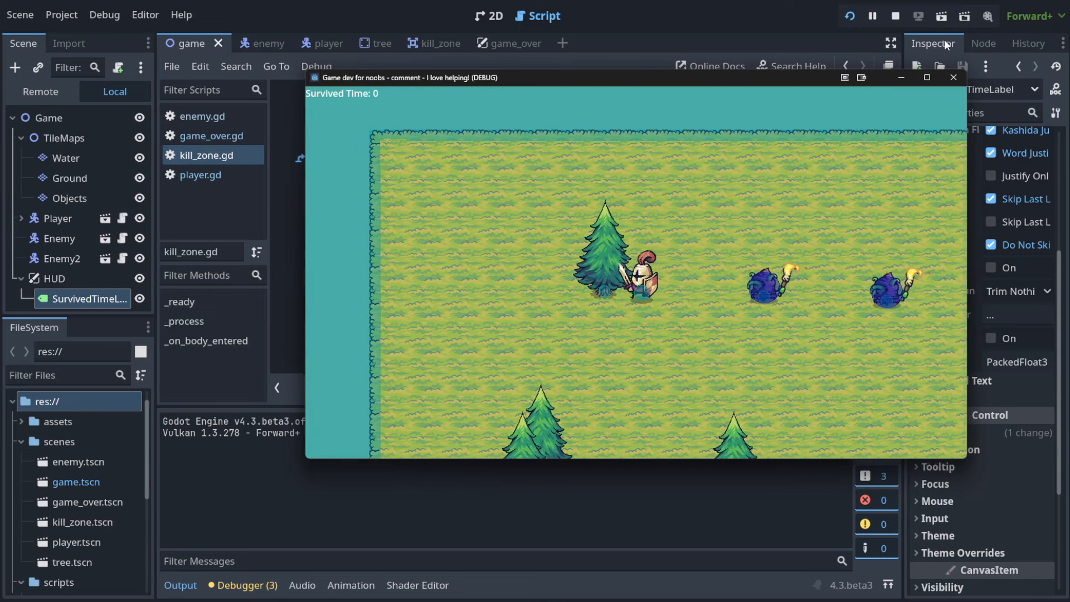
left_click(895, 15)
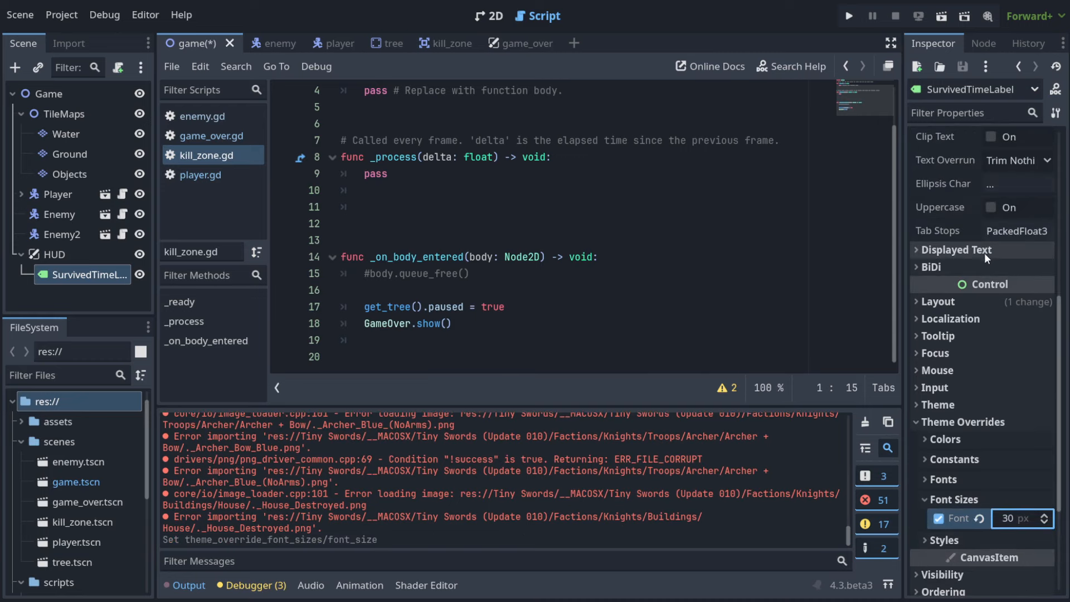
Under Layout > Transform set the label's Position x to 10.
left_click(938, 301)
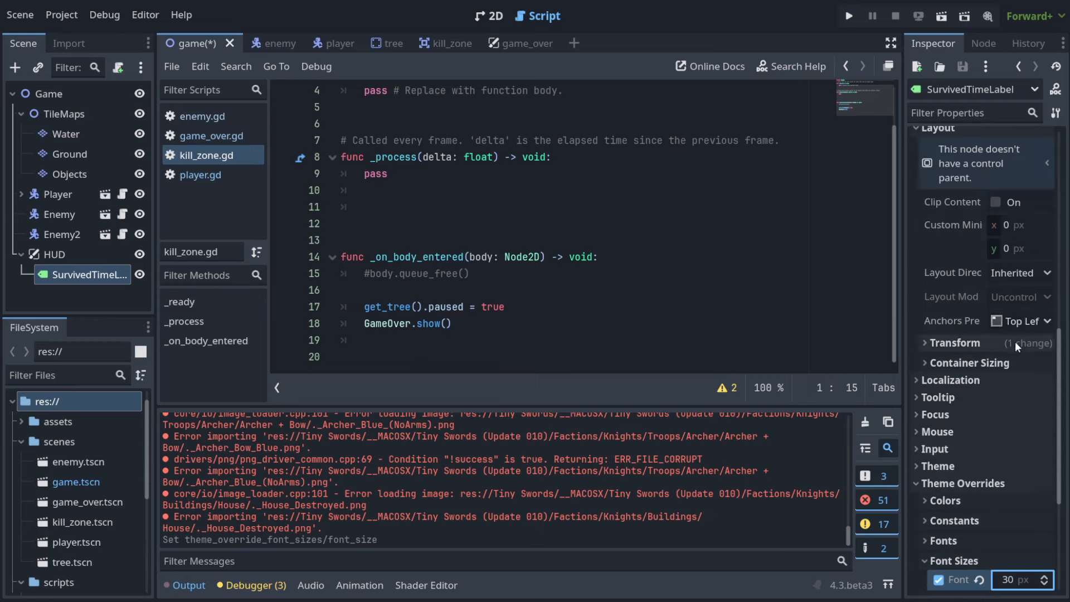
left_click(955, 343)
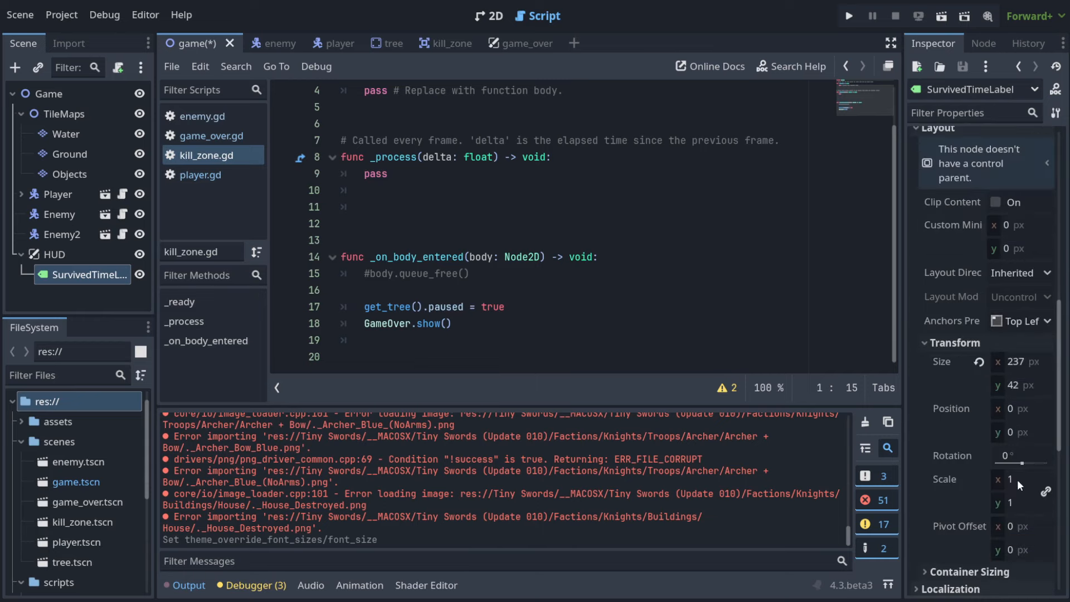
left_click(1022, 407)
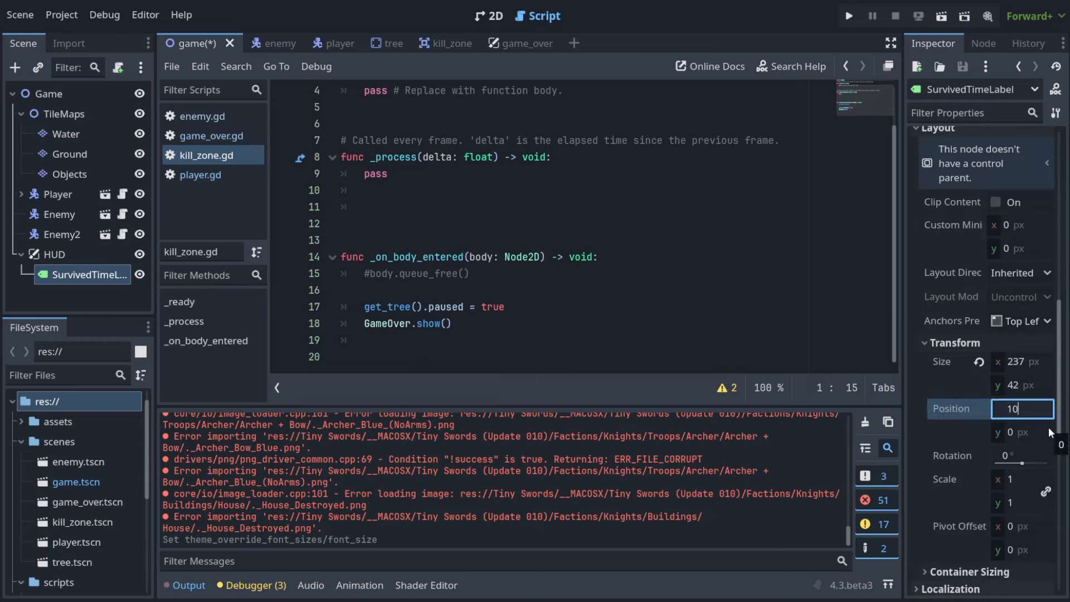
left_click(848, 15)
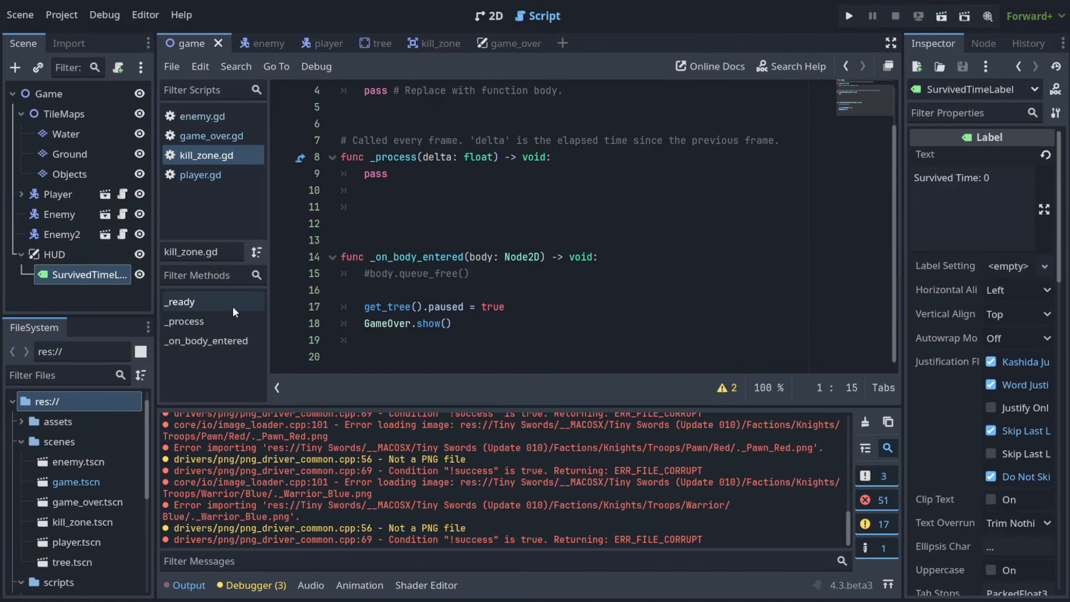
mouse_move(61, 260)
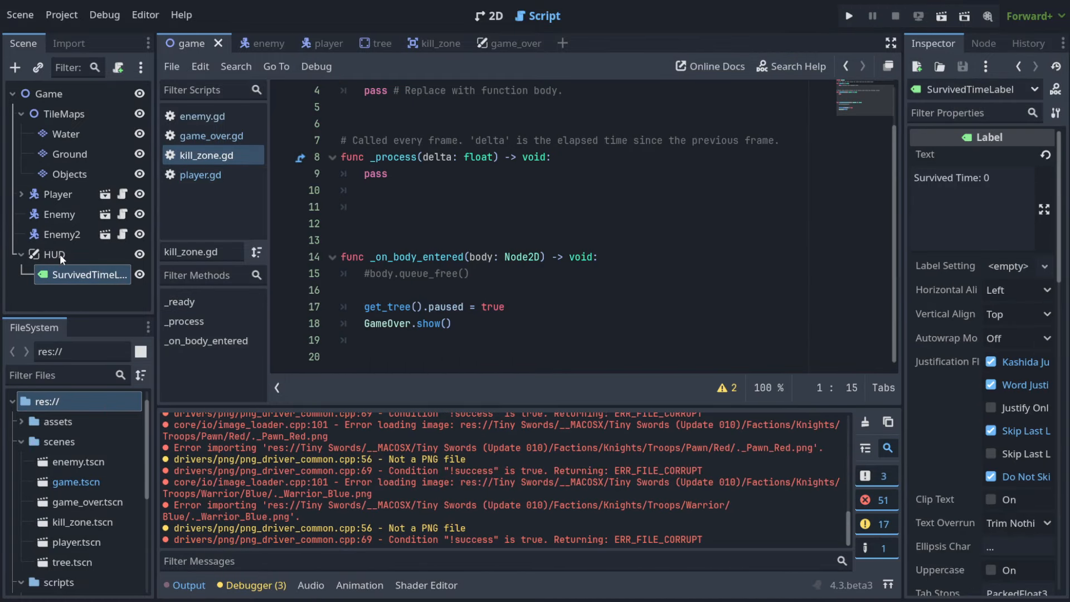
Add a Timer node as a child of HUD.
left_click(52, 254)
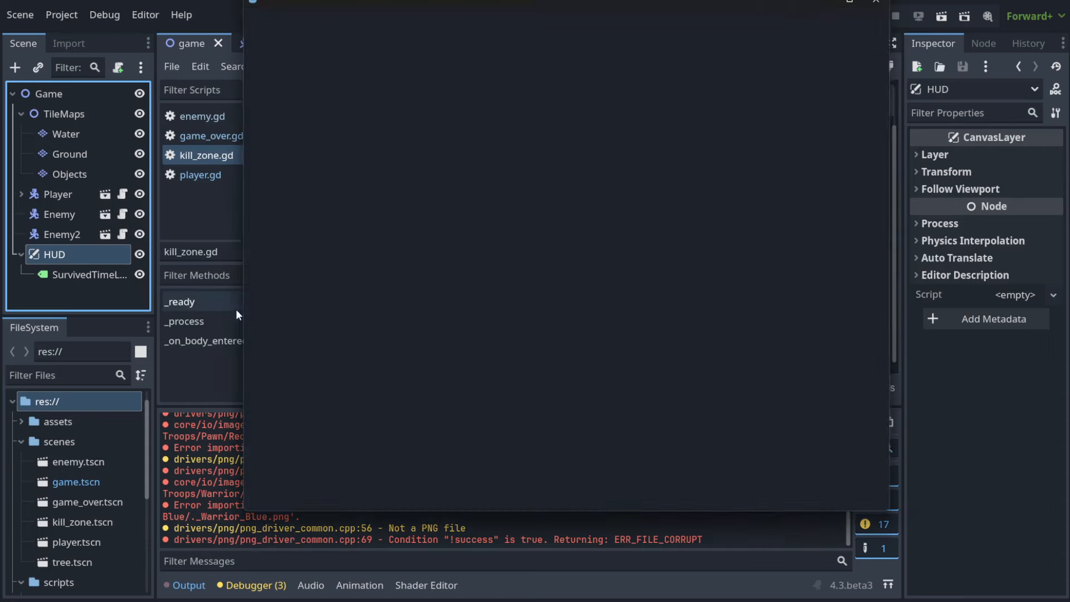
type("Timer")
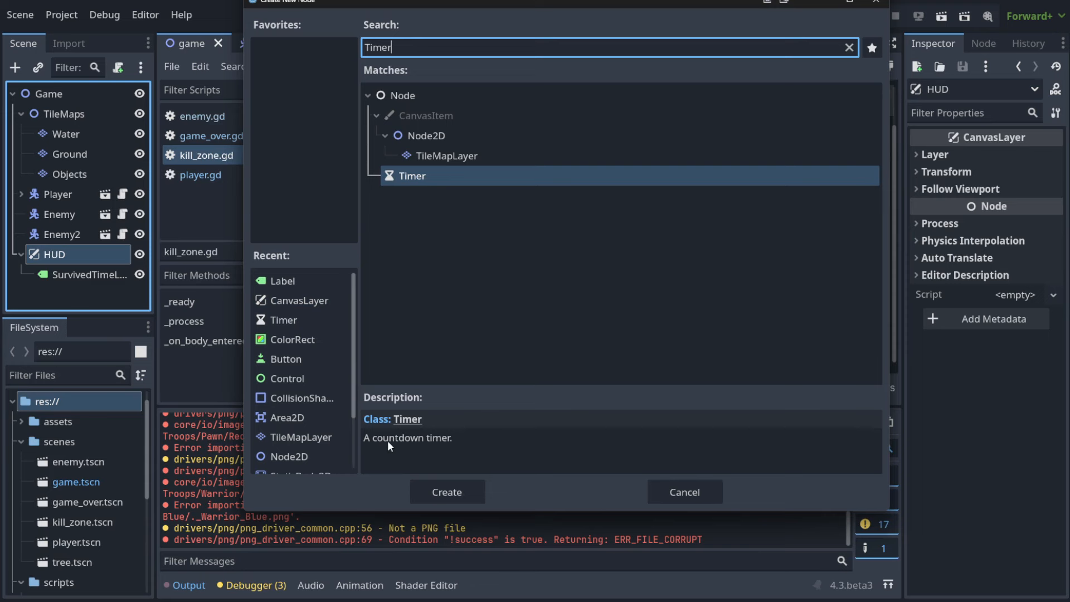
left_click(446, 491)
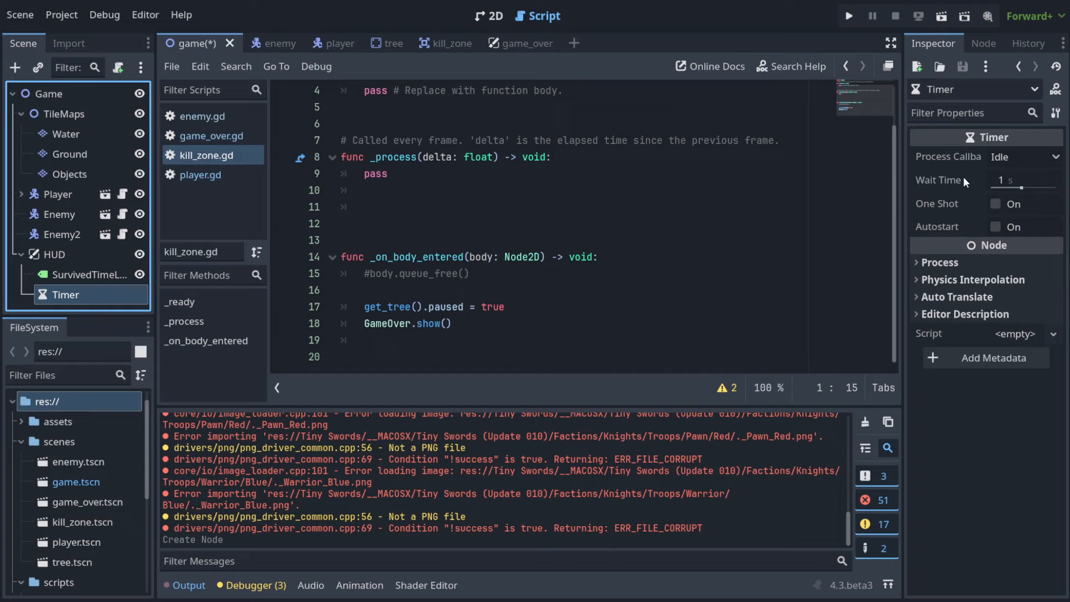
mouse_move(1002, 202)
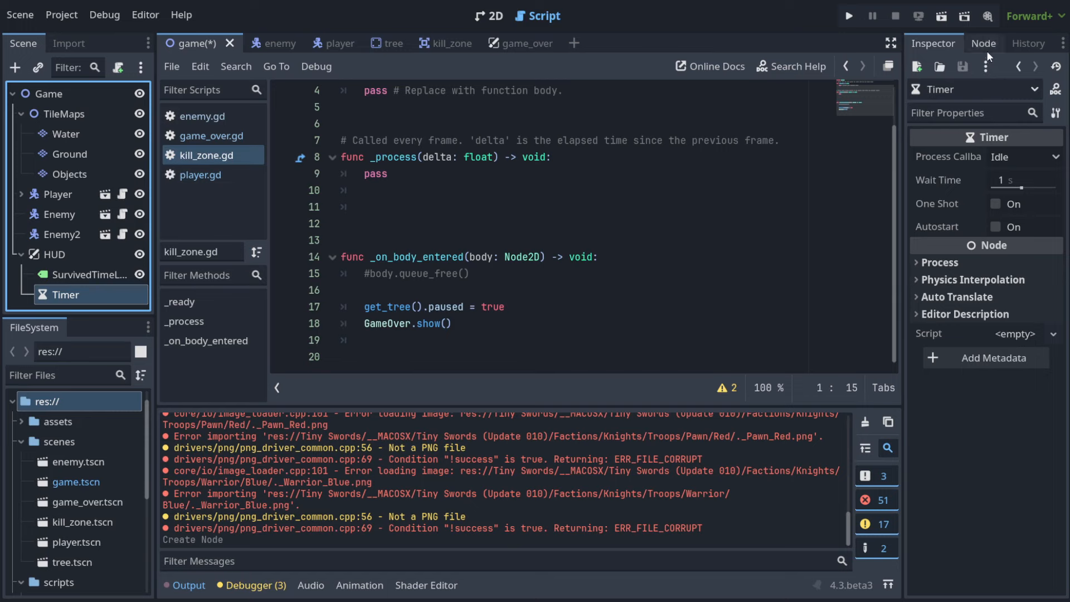
Show the timer's signals and select timeout().
left_click(983, 44)
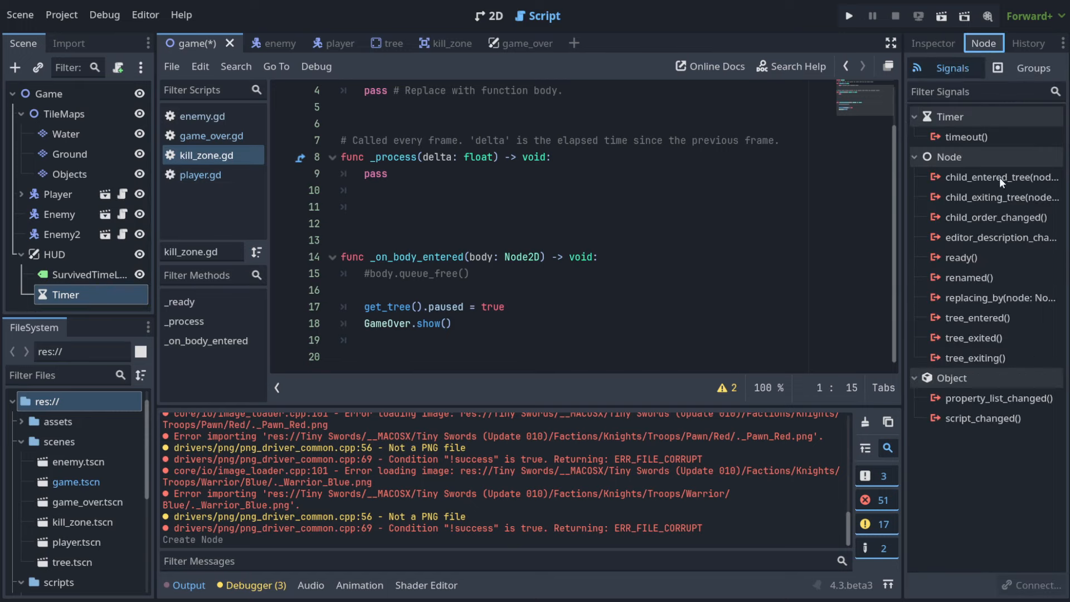
left_click(967, 136)
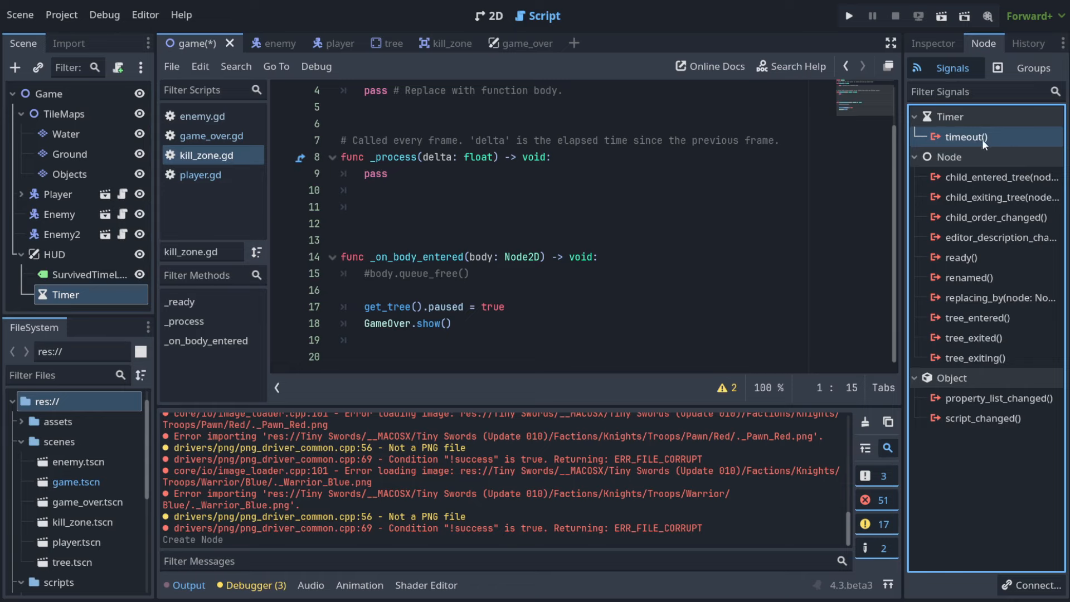
mouse_move(954, 145)
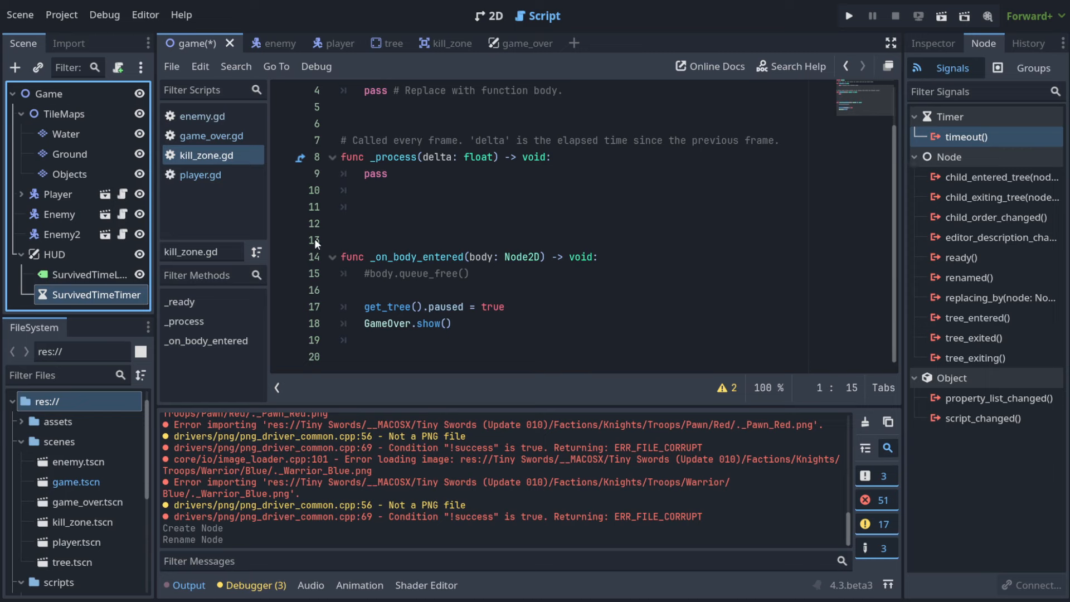
Attach a new res://scenes/hud.gd script to HUD and connect timeout() to _on_survived_time_timer_timeout.
right_click(51, 254)
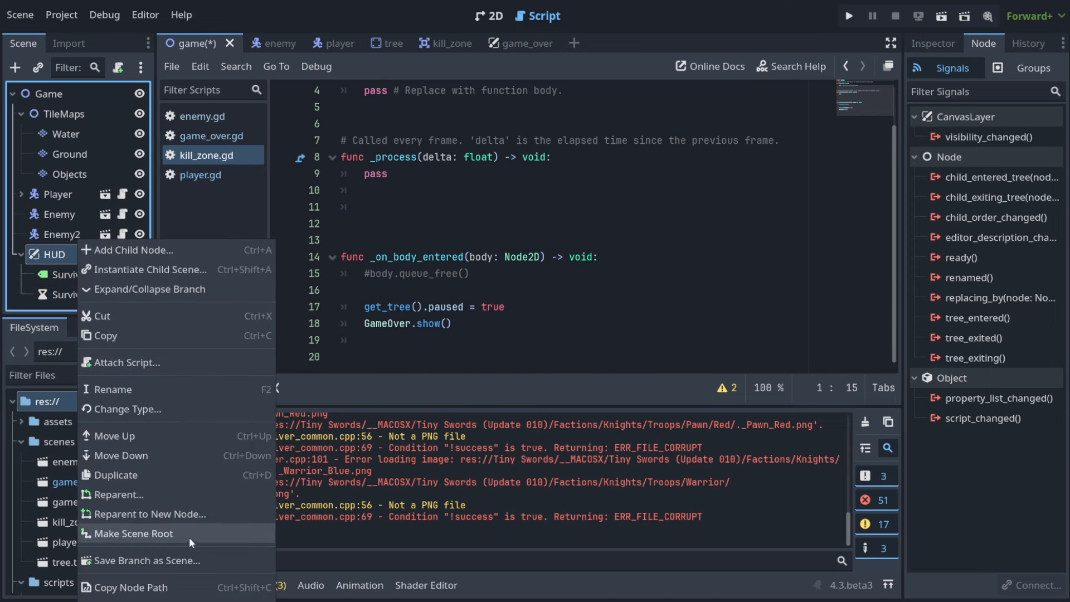
left_click(127, 362)
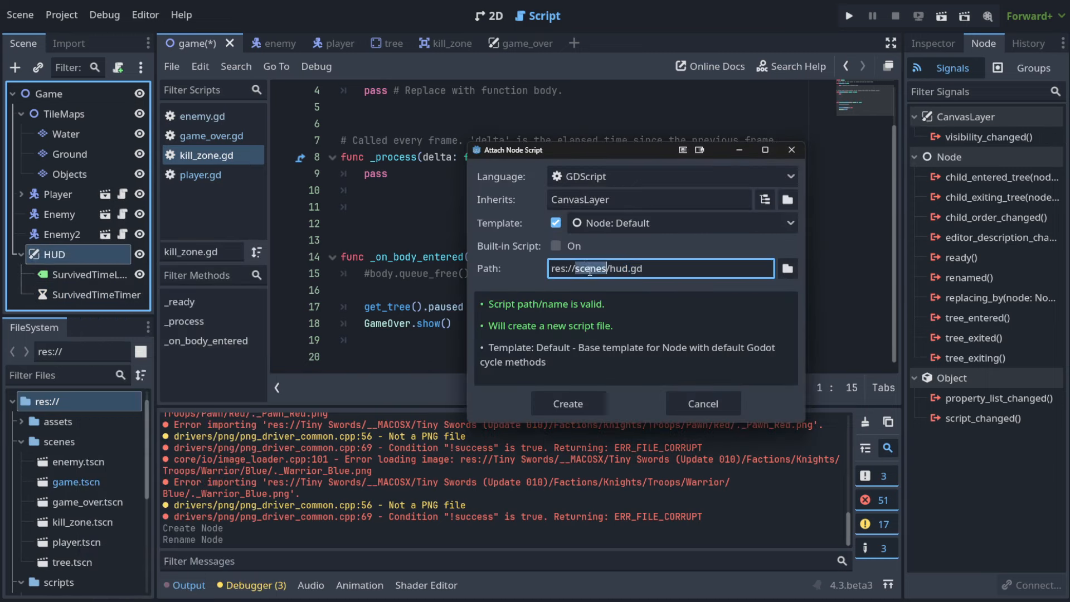
left_click(567, 403)
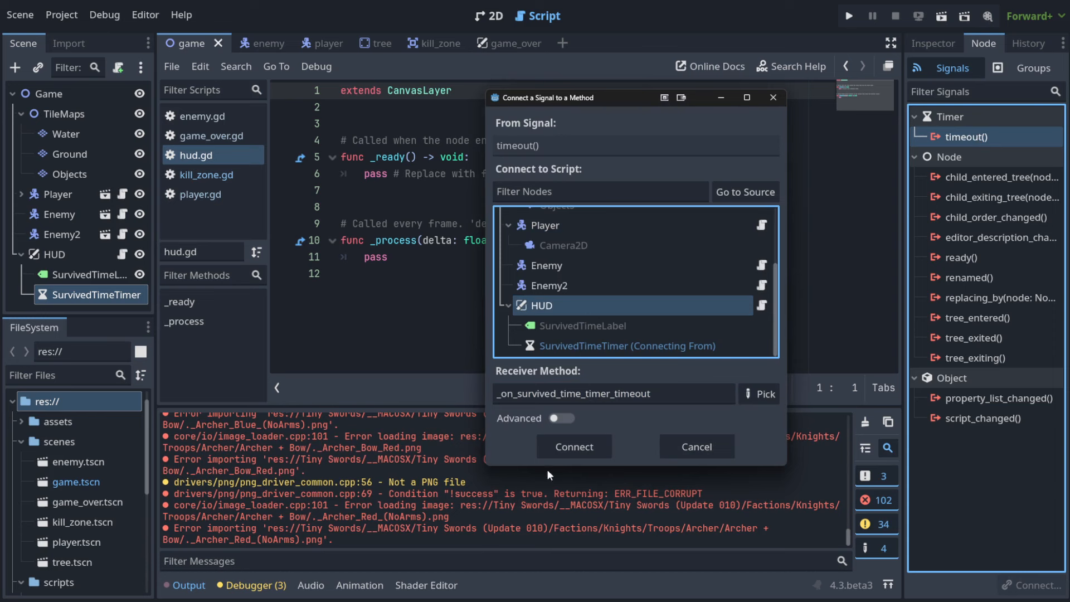
left_click(573, 445)
type("p")
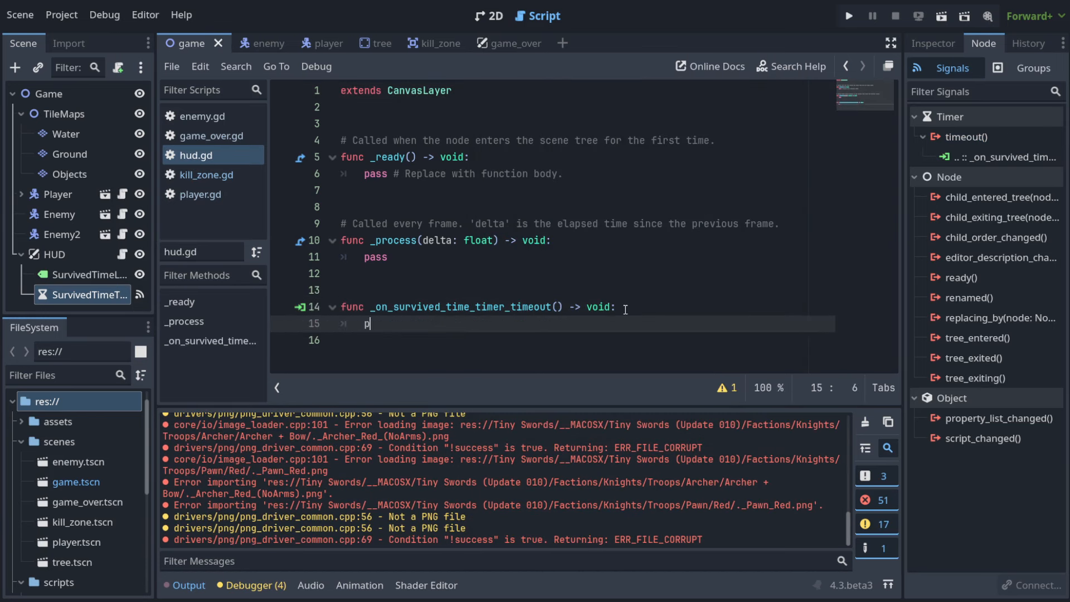
Write print("Test") in the timeout handler, then run and stop the game to try it.
type("rint(\"Test\")")
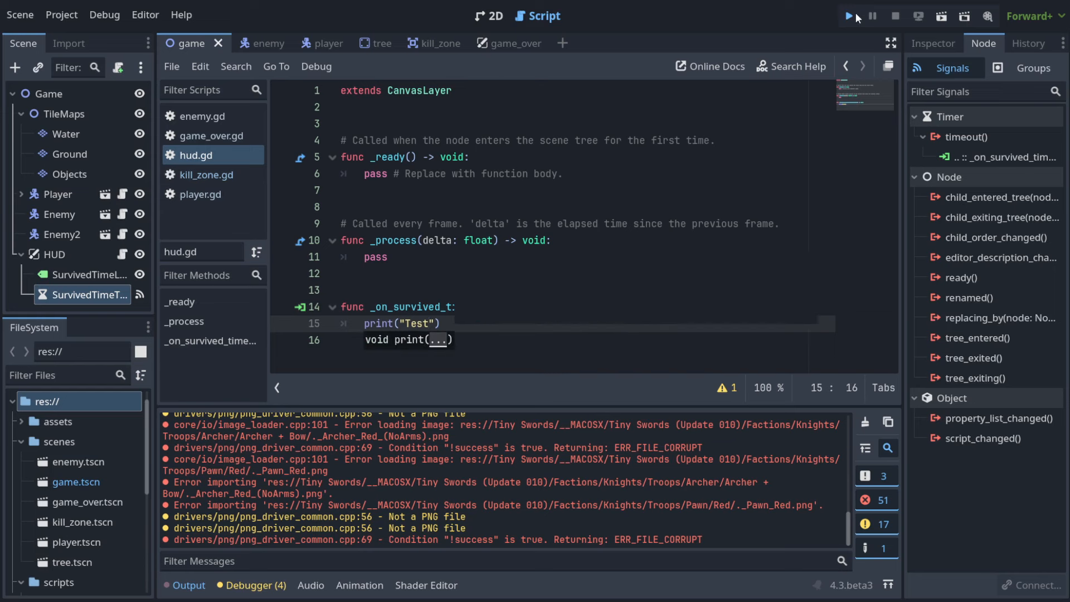
left_click(849, 15)
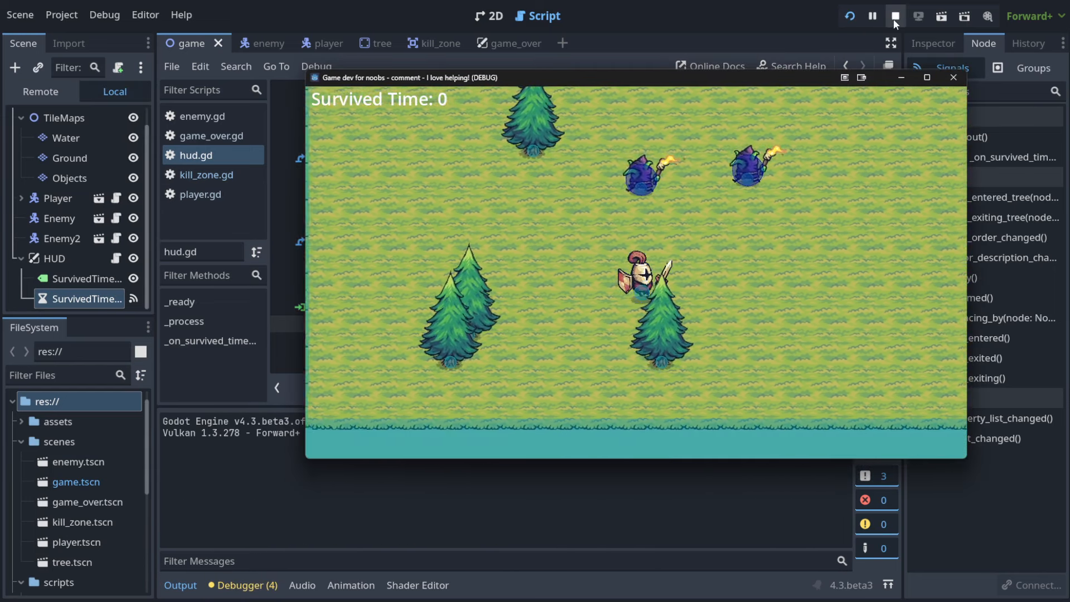
left_click(895, 16)
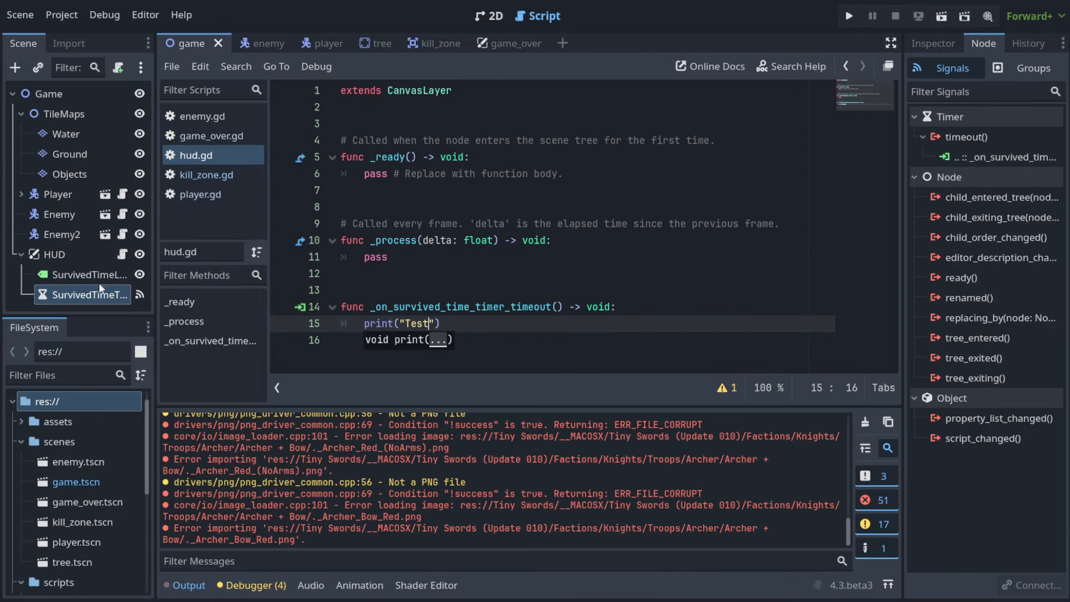
mouse_move(89, 294)
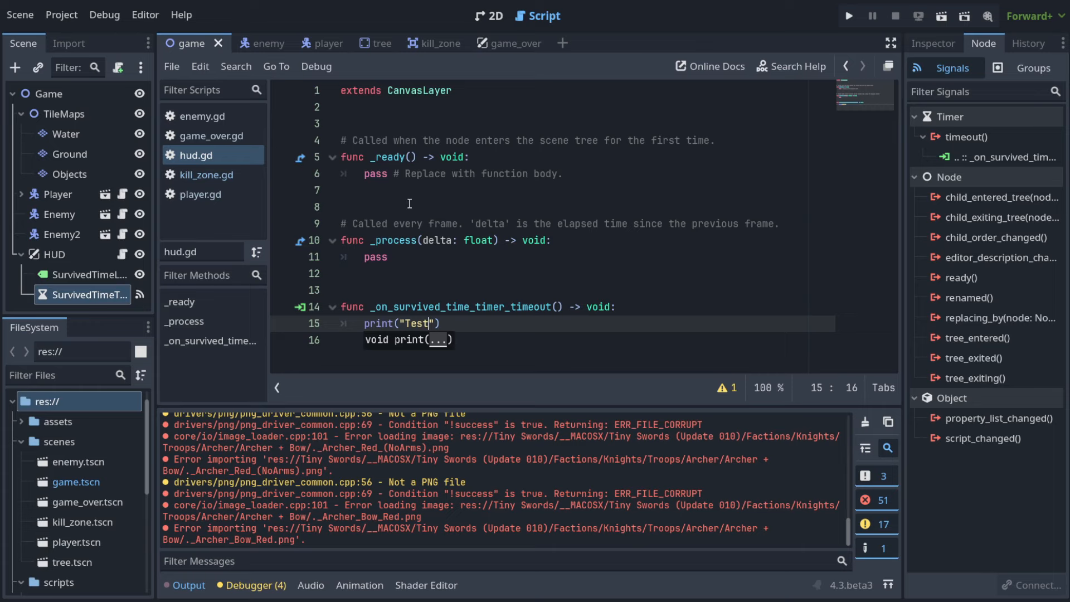
left_click(933, 43)
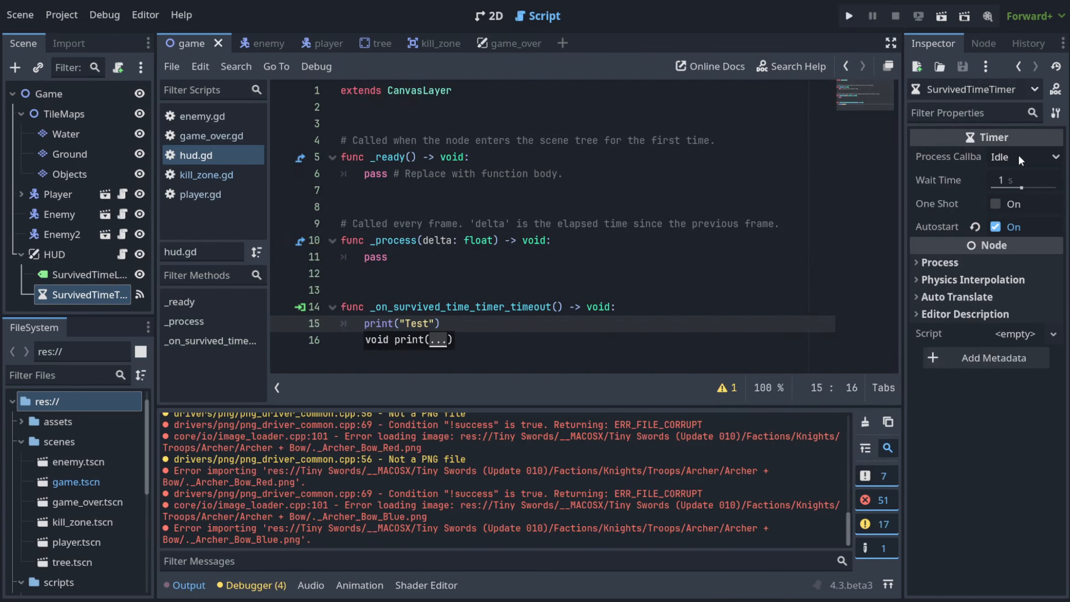
left_click(983, 44)
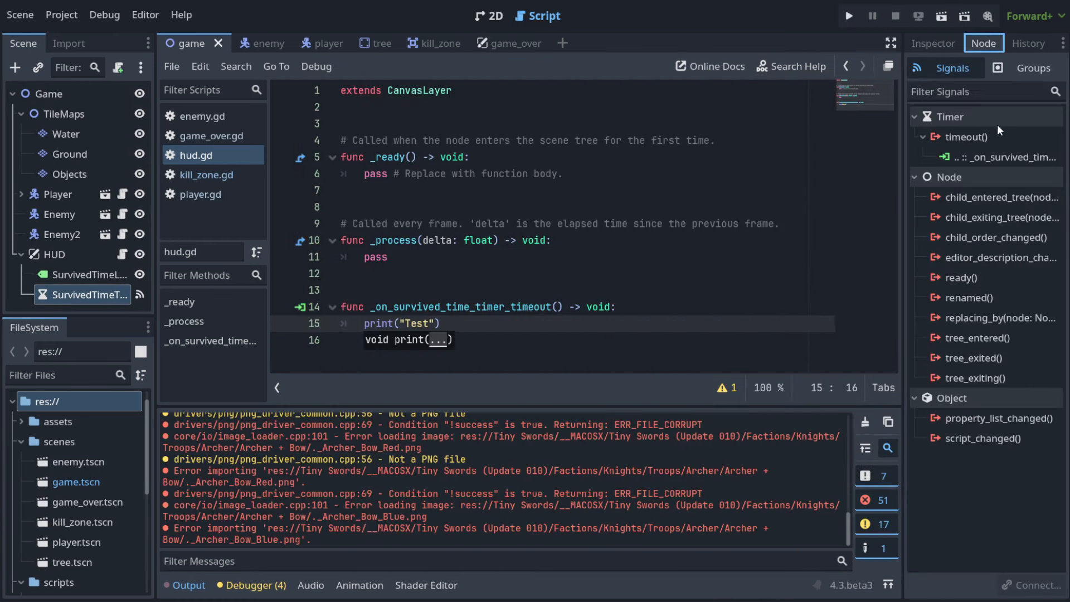
left_click(965, 136)
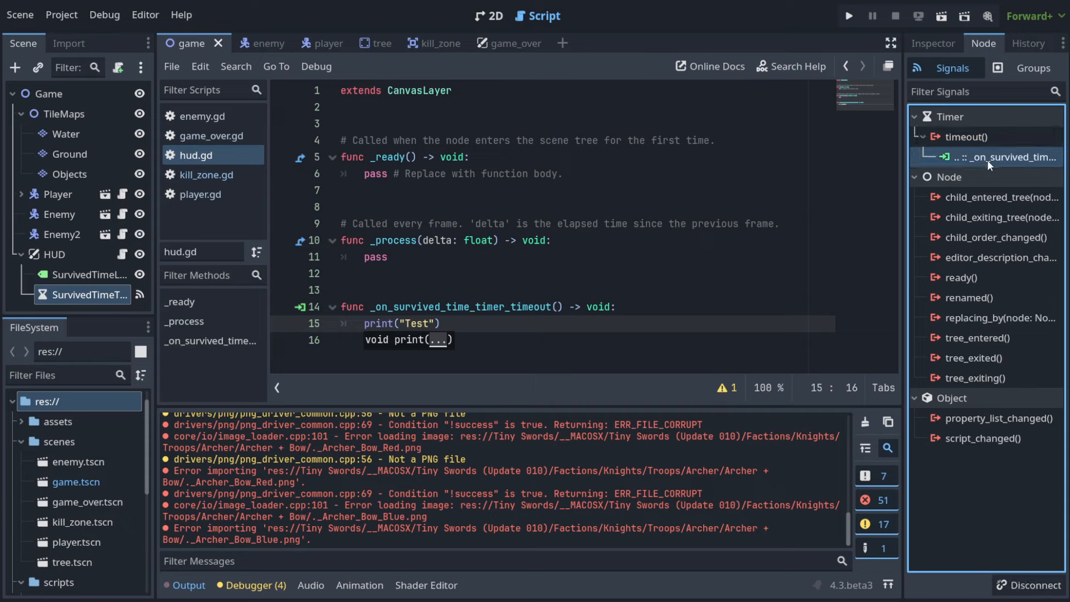
mouse_move(1002, 164)
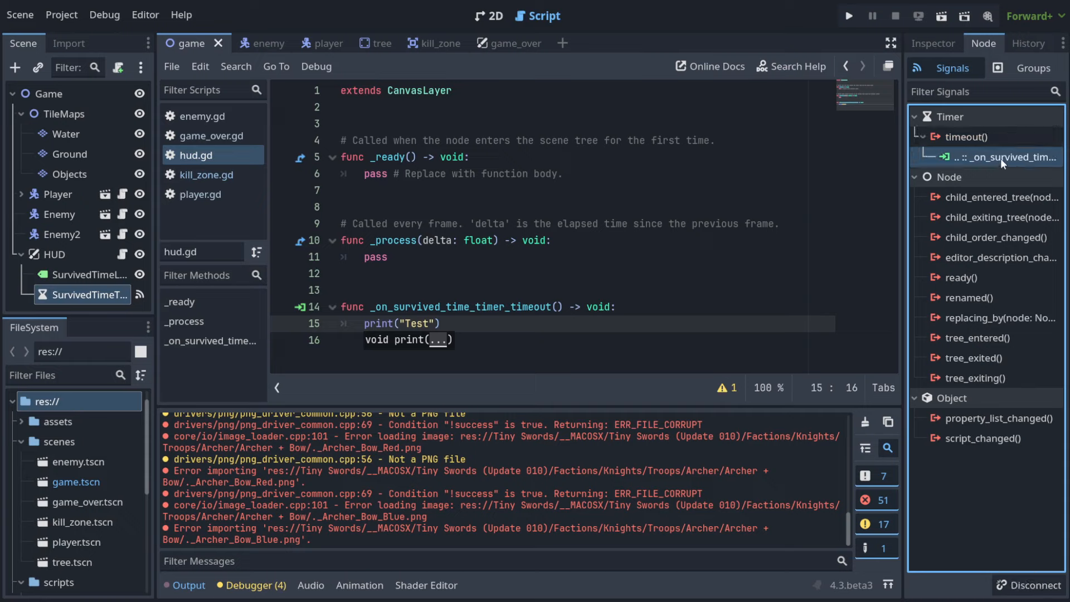
mouse_move(531, 312)
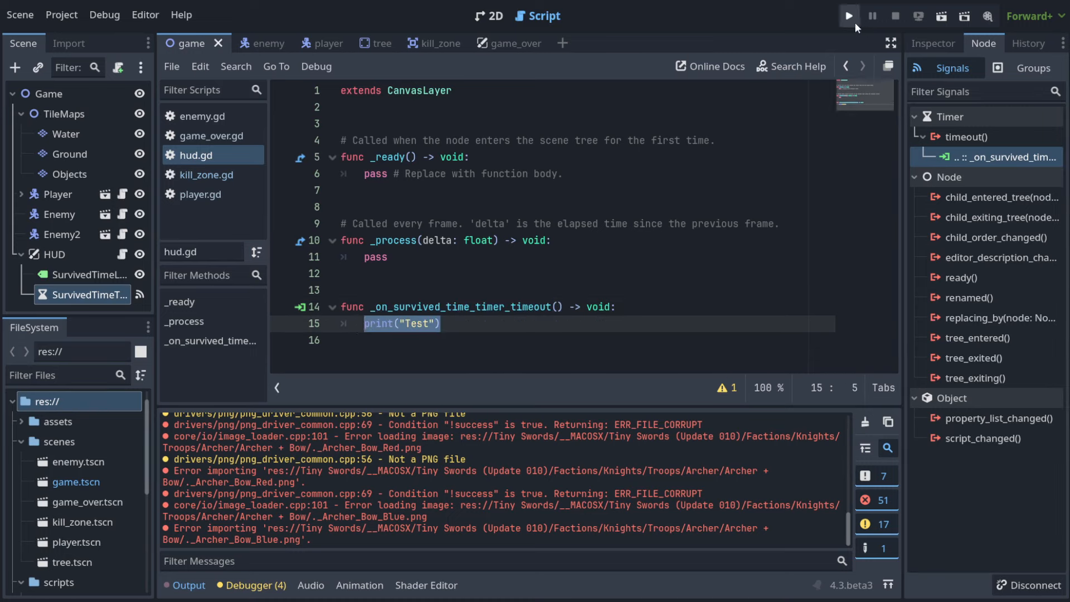
left_click(933, 44)
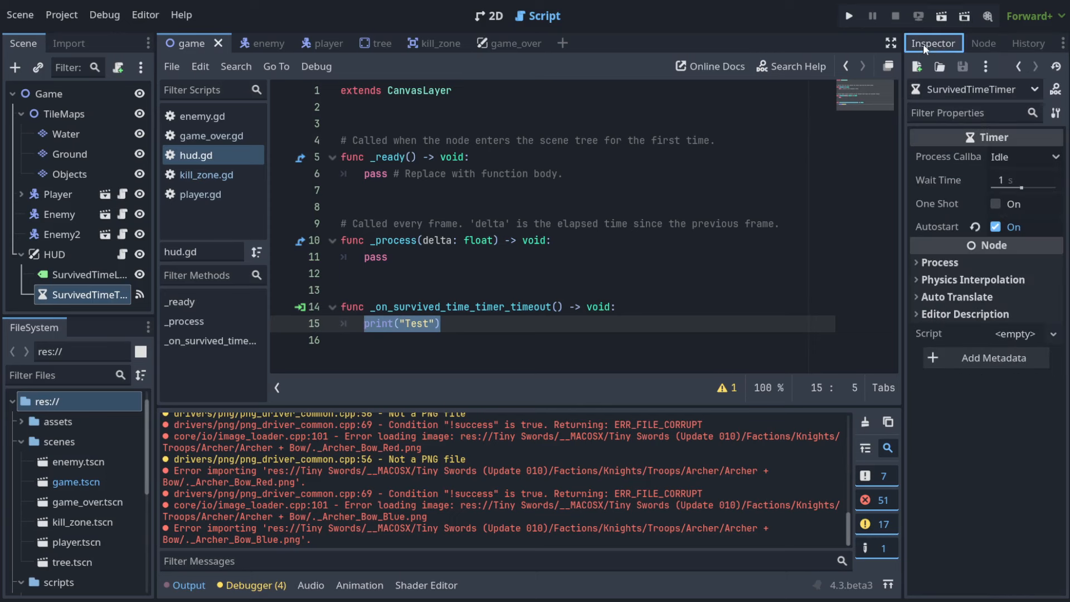
left_click(996, 203)
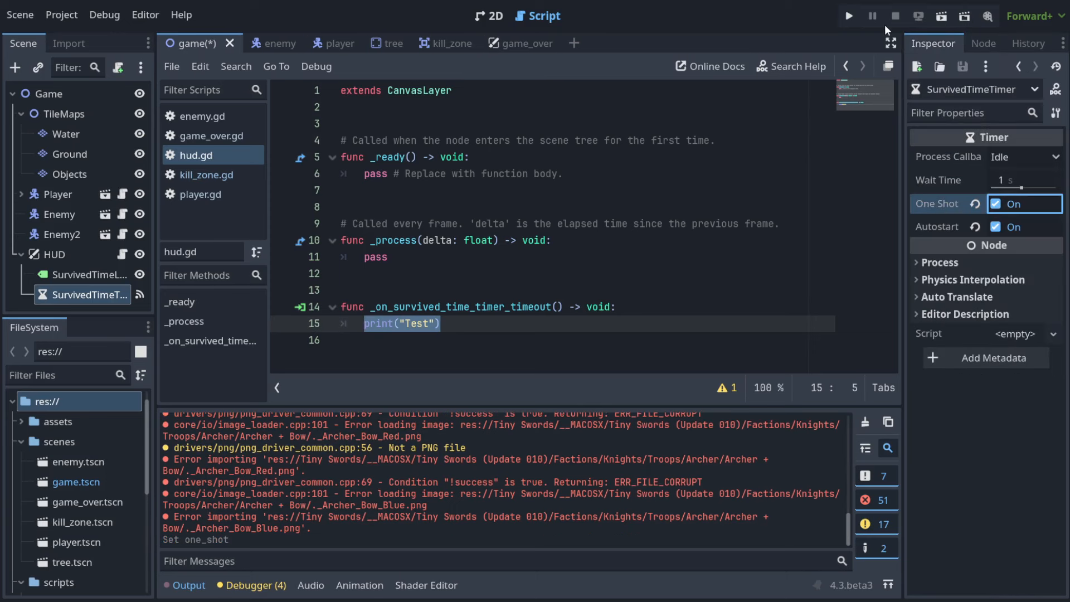
left_click(848, 16)
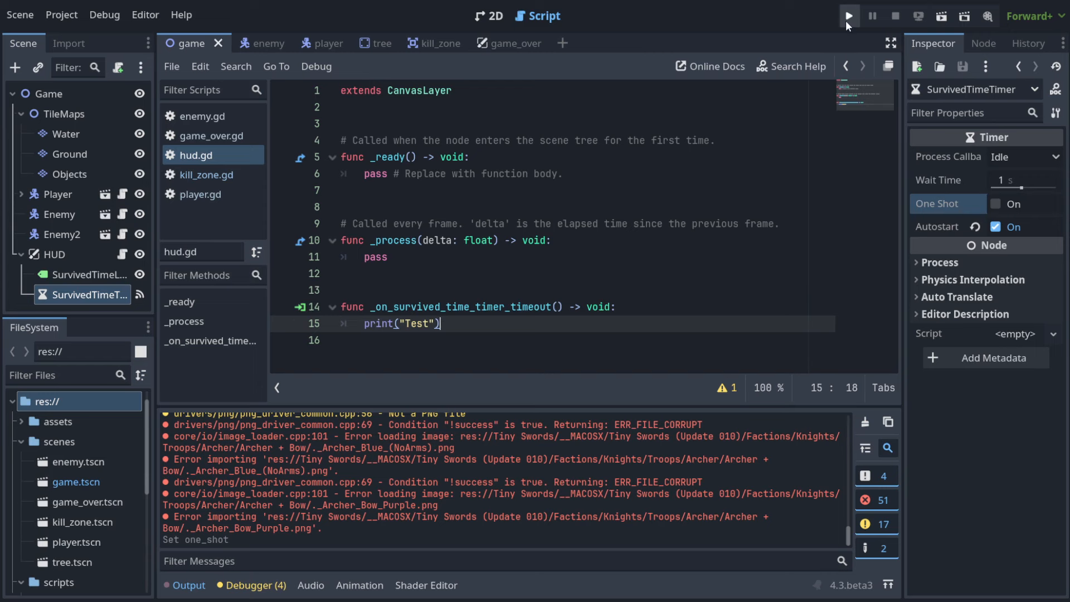
left_click(848, 16)
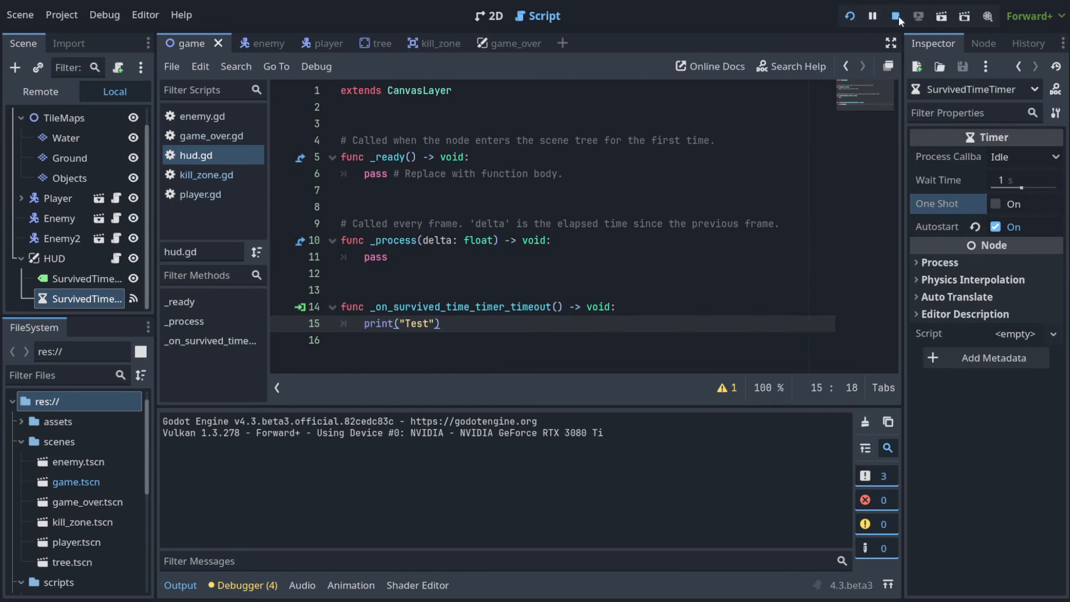
left_click(898, 16)
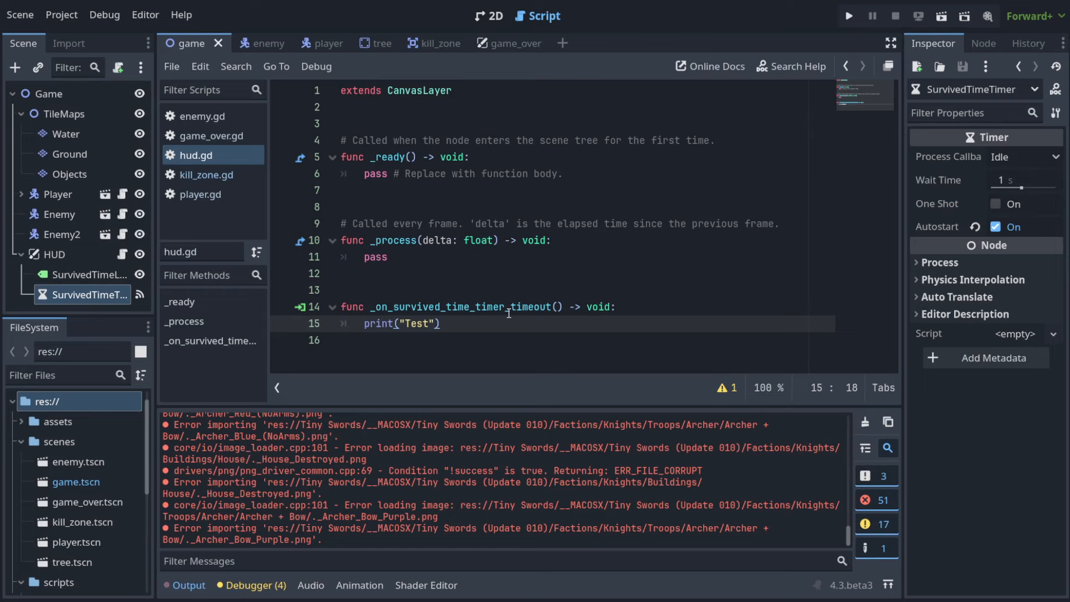
mouse_move(488, 260)
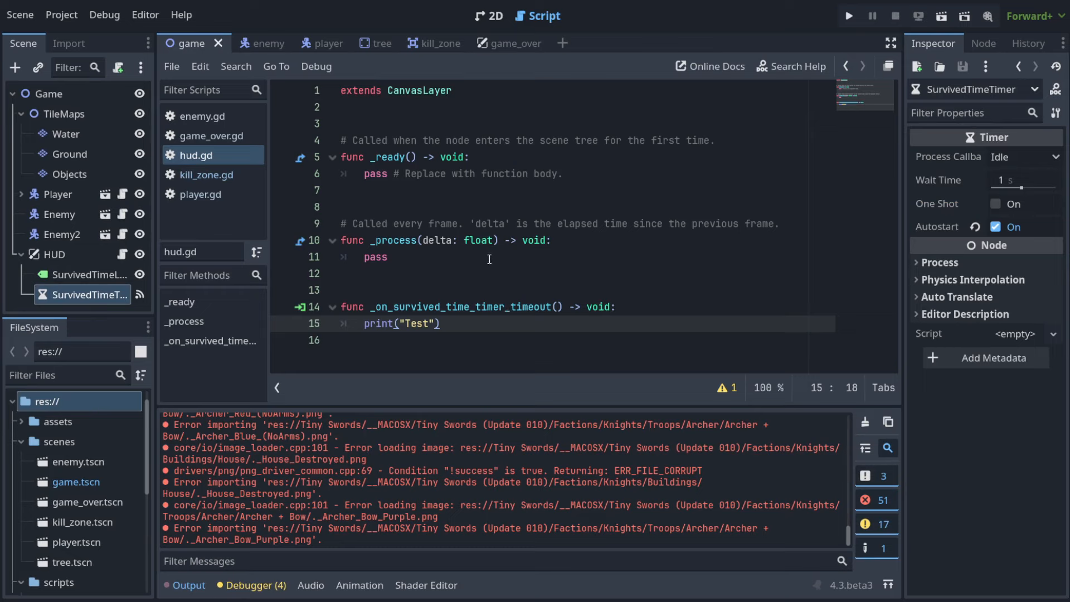
mouse_move(372, 129)
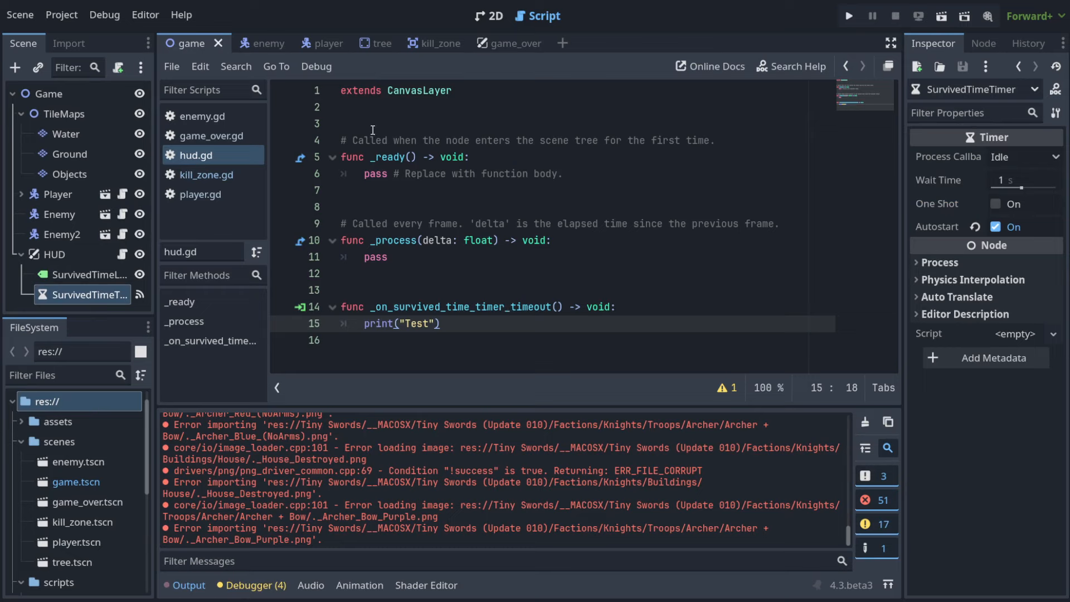
Declare 'var survivedTime = 0' at the top of hud.gd.
type("vara")
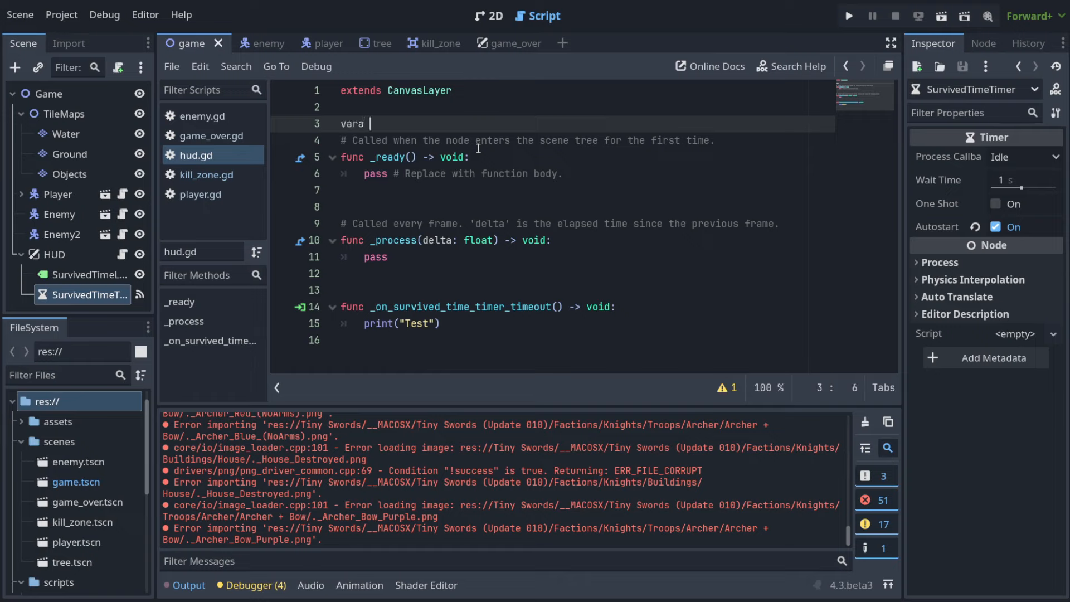
type("sur")
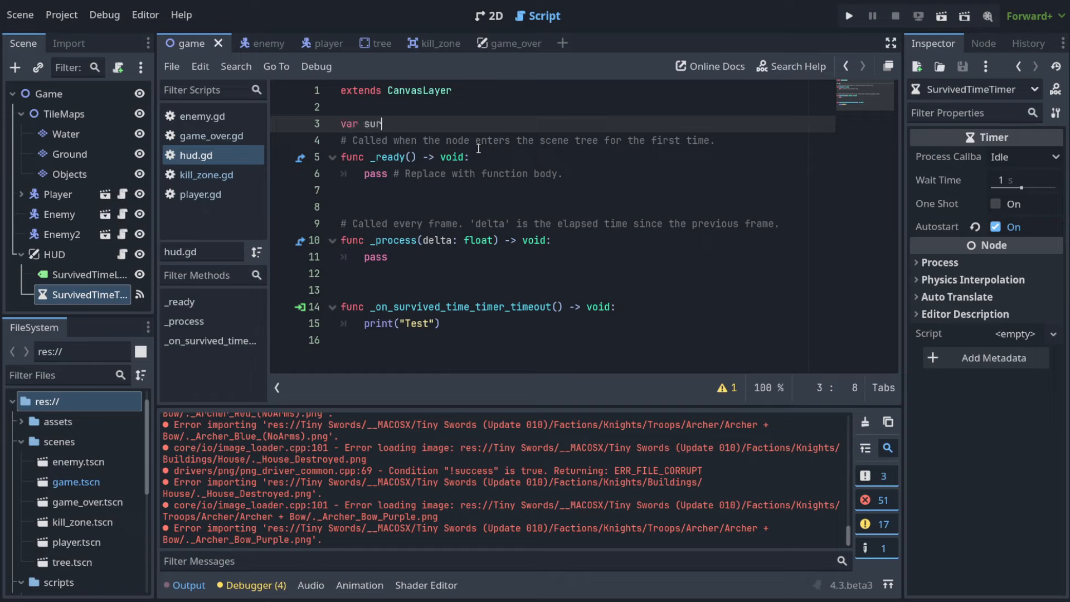
type("vived")
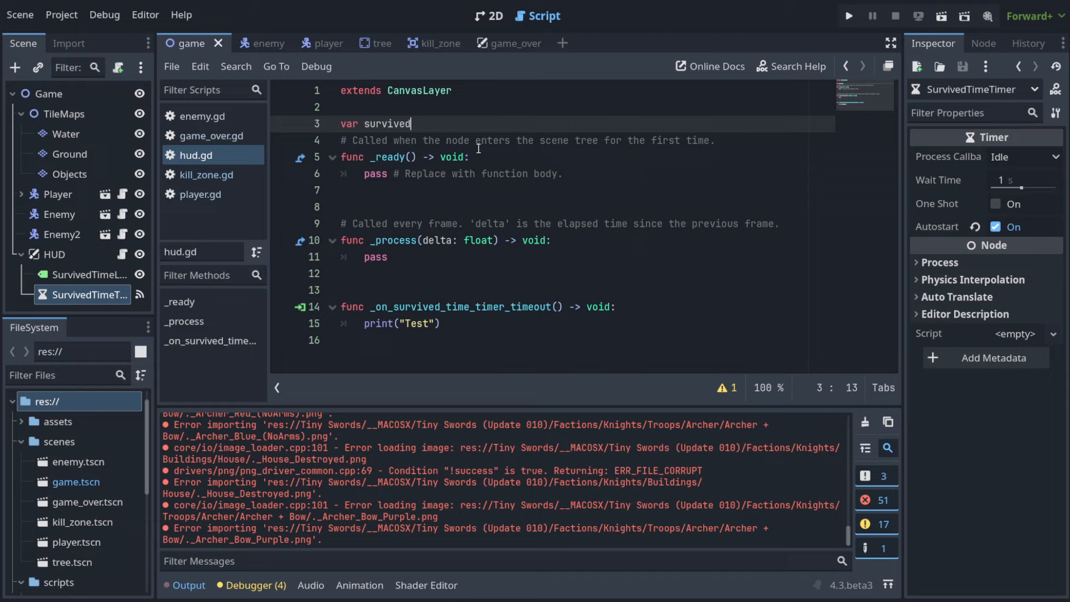
type("Tim")
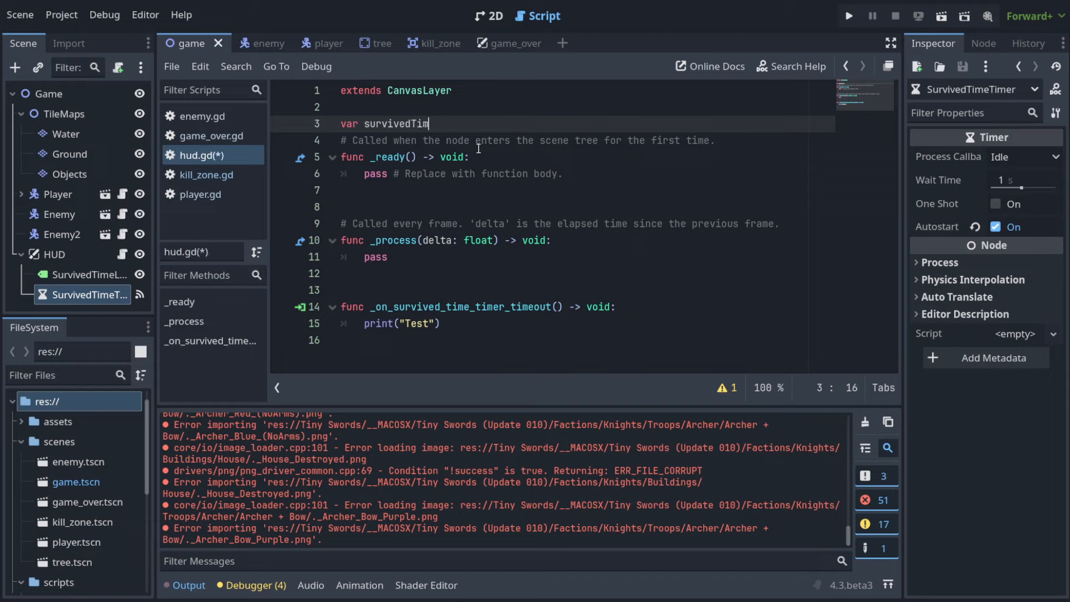
type("e = 0")
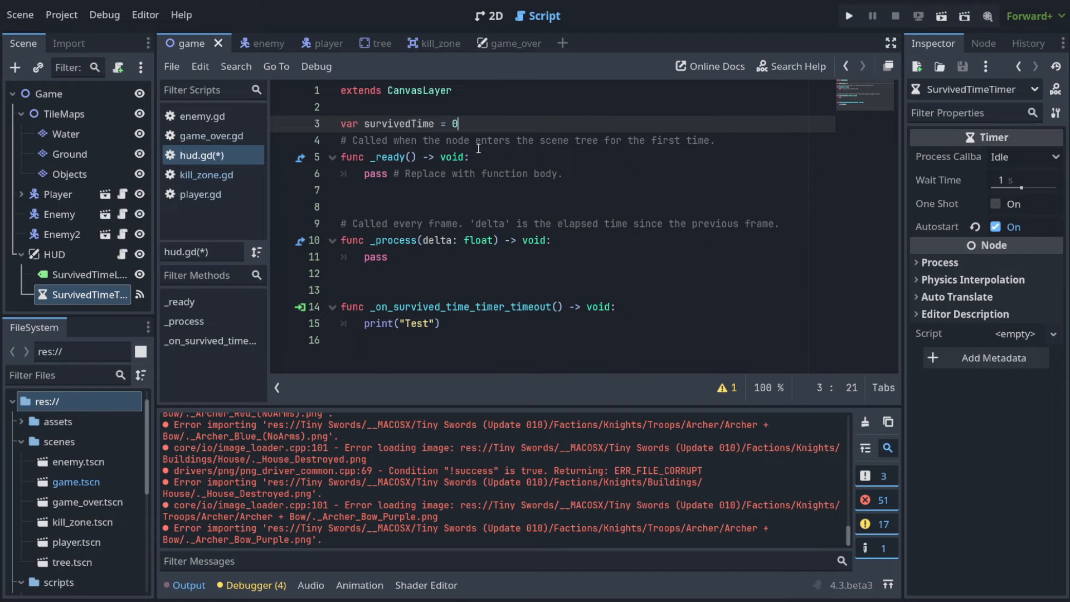
Replace the Test print with 'survivedTime += 1' and print(survivedTime) in the timeout handler.
double_click(398, 124)
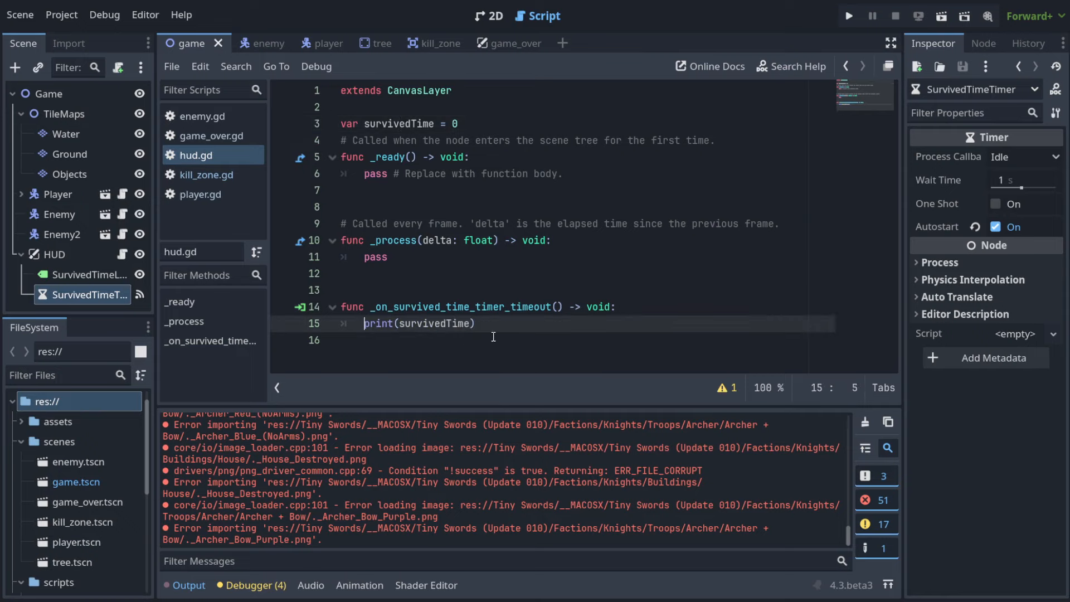
type("survivedTime +=")
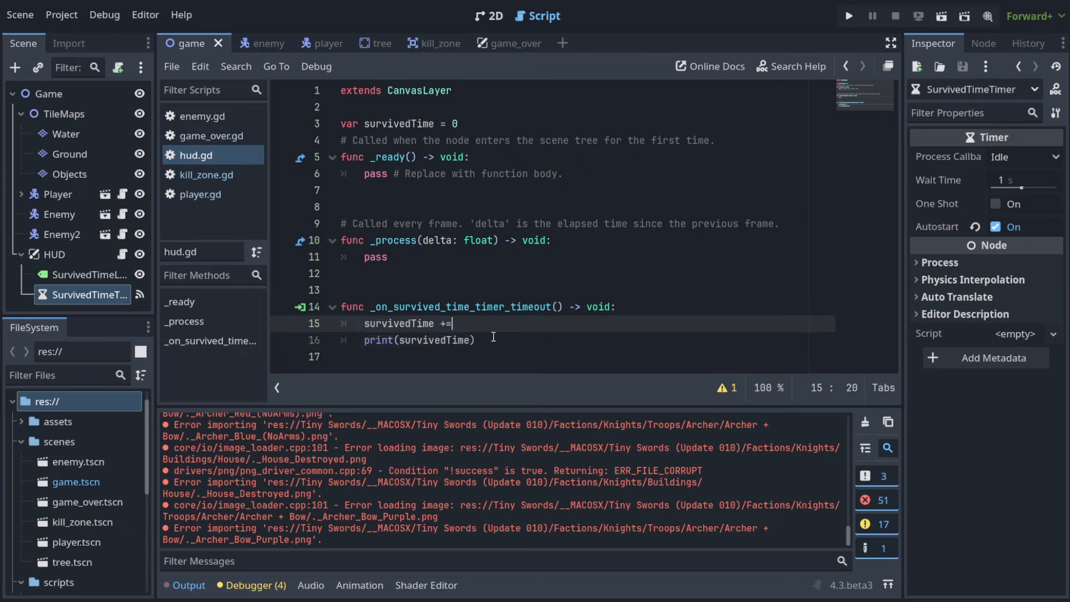
type("1")
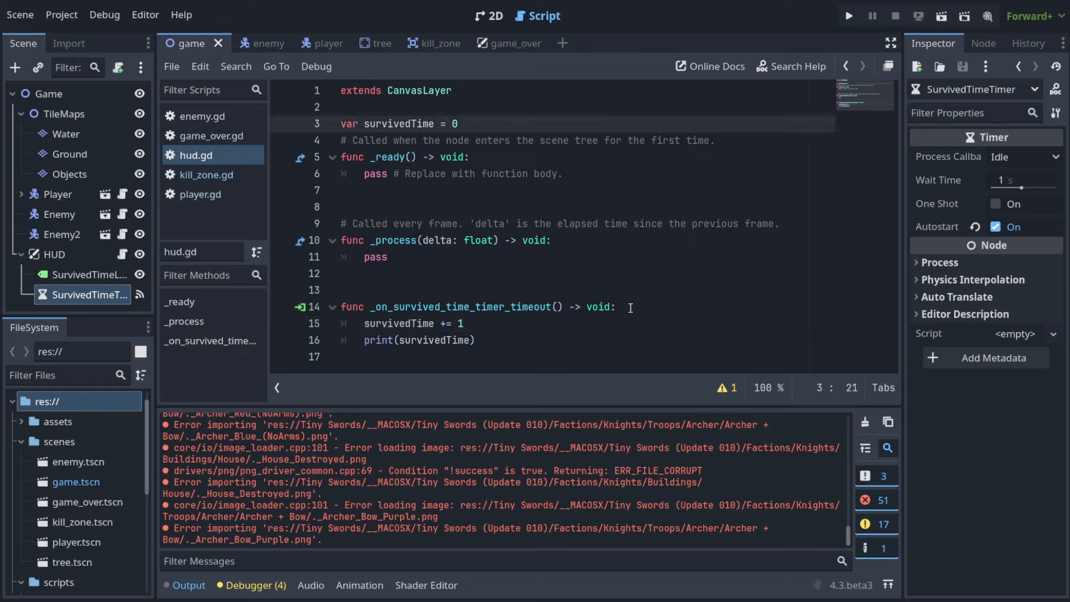
left_click(464, 324)
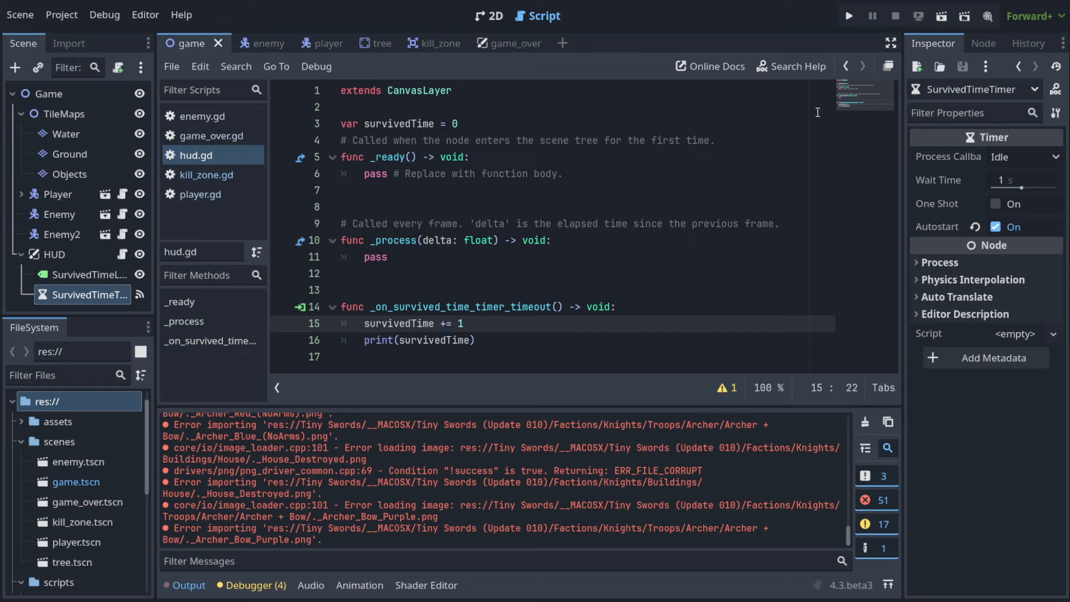
mouse_move(849, 14)
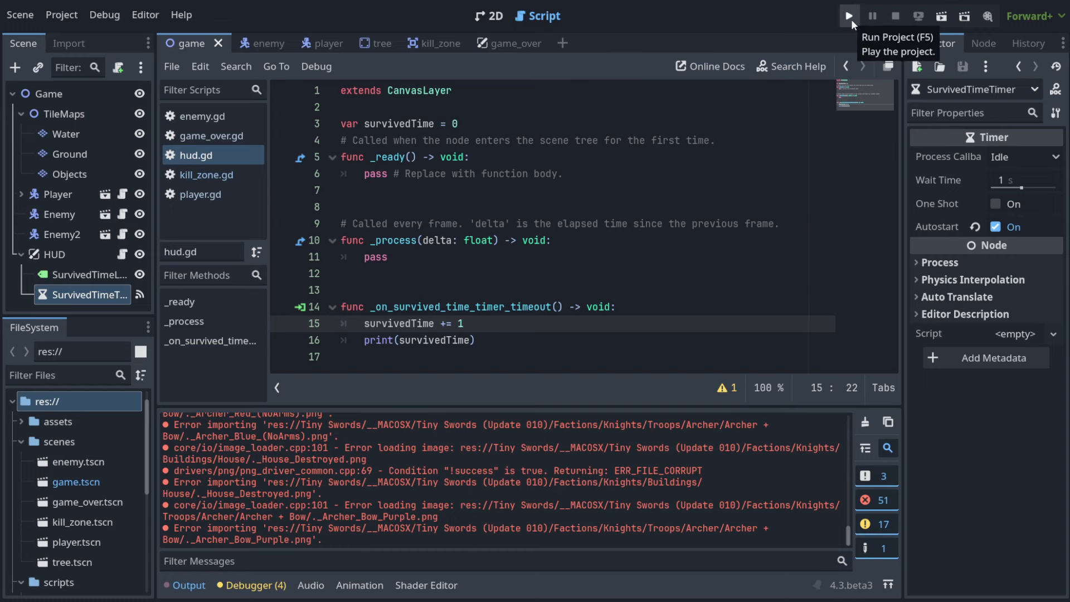
left_click(848, 14)
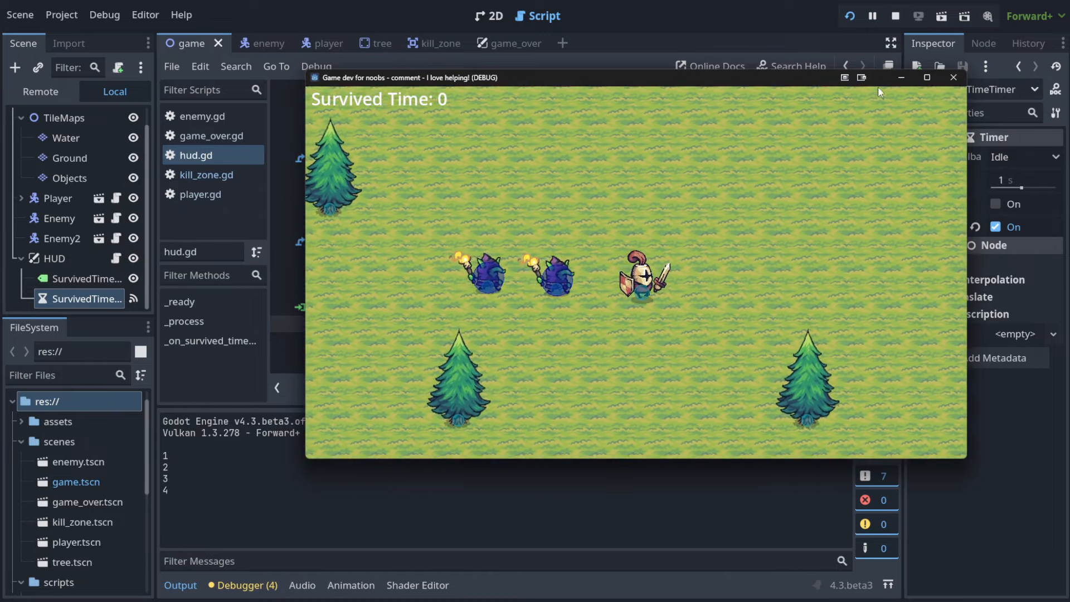
left_click(896, 14)
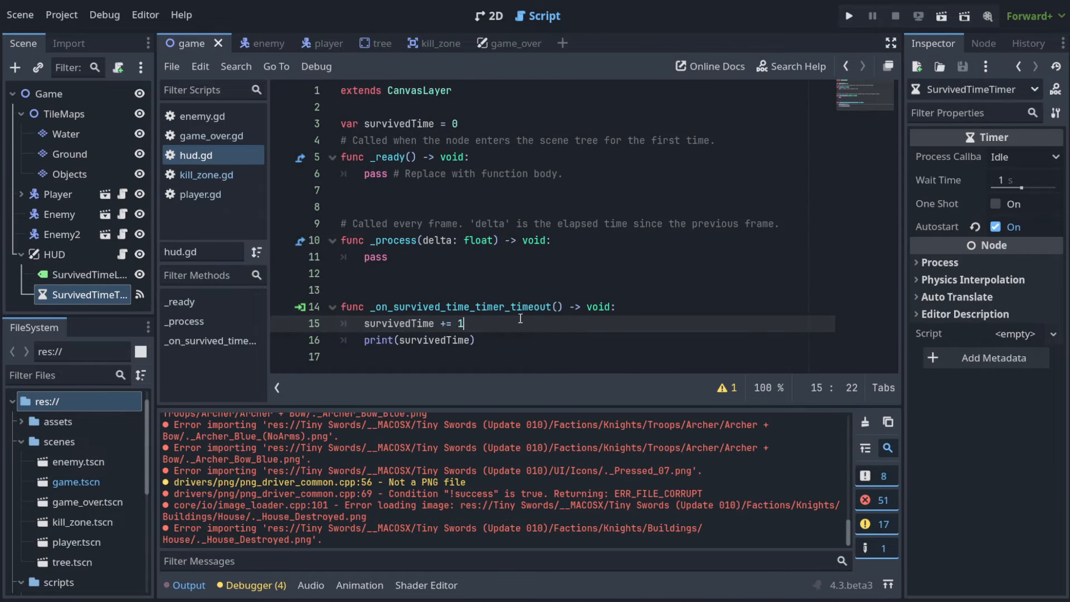
mouse_move(447, 314)
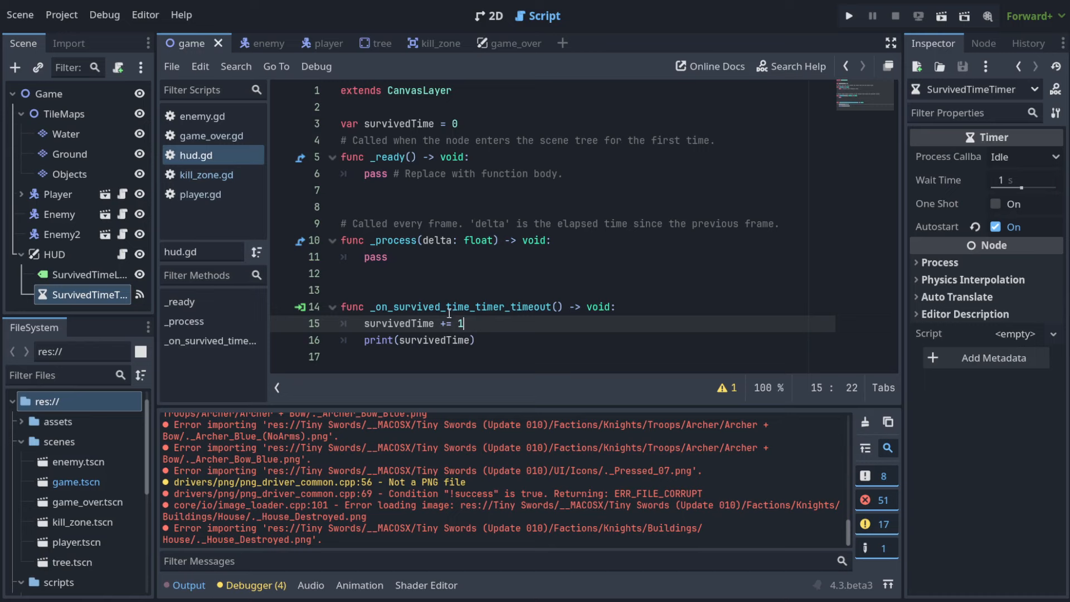
left_click(87, 274)
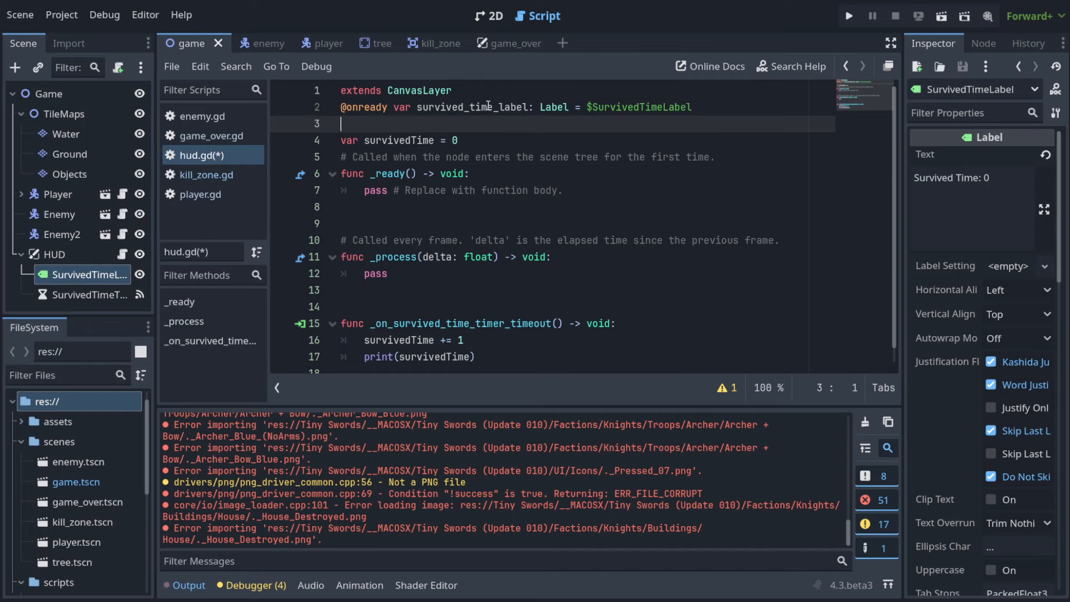
Replace print(survivedTime) with survived_time_label.text = "Survived time: ..." assignment.
double_click(470, 107)
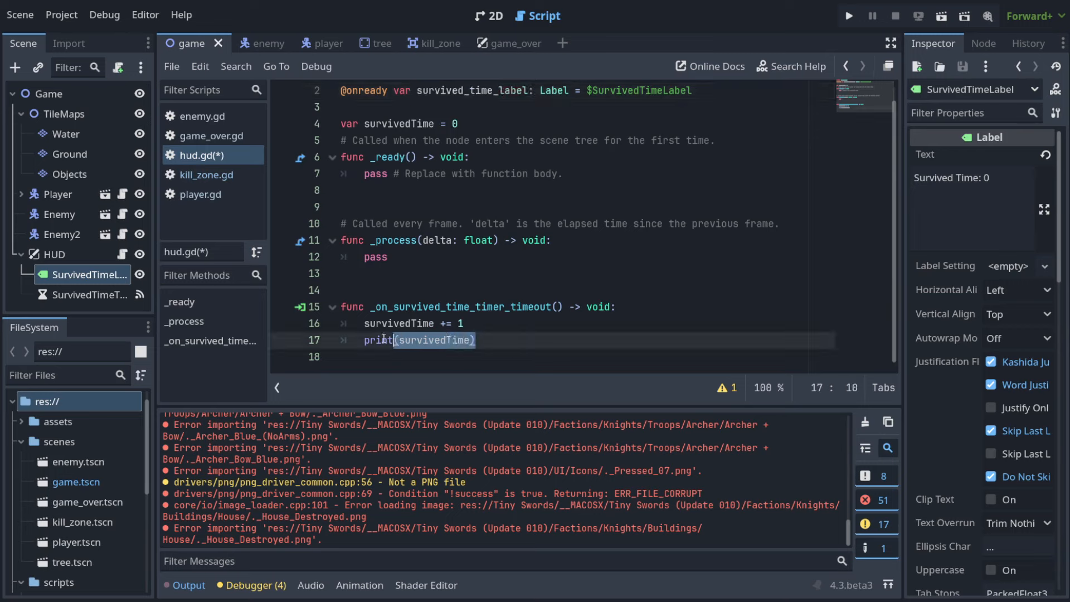
type("survived_time_label")
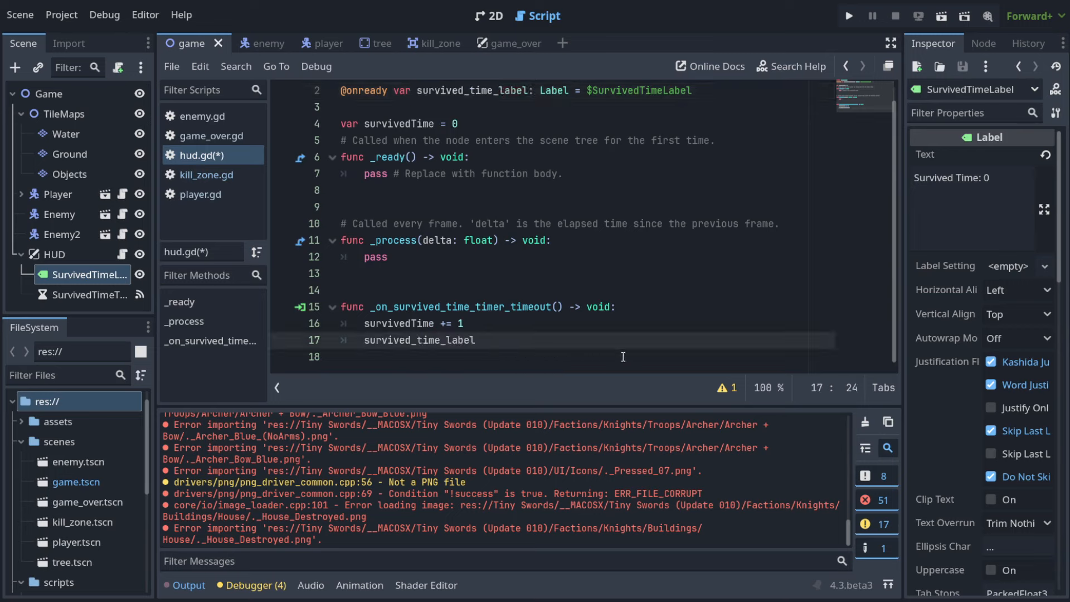
type(".text =")
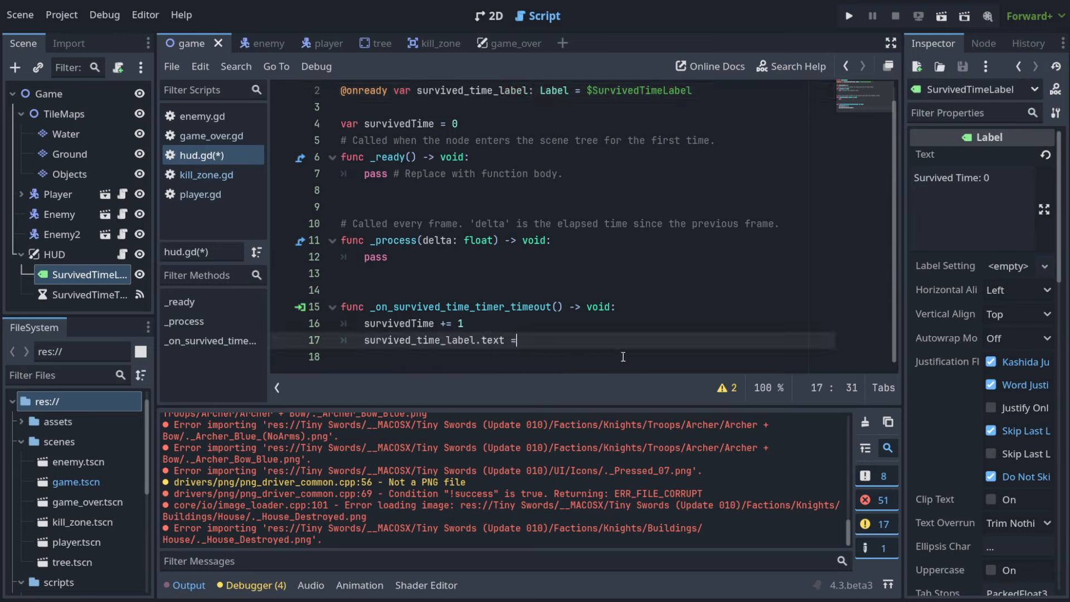
type("\"Surved\"")
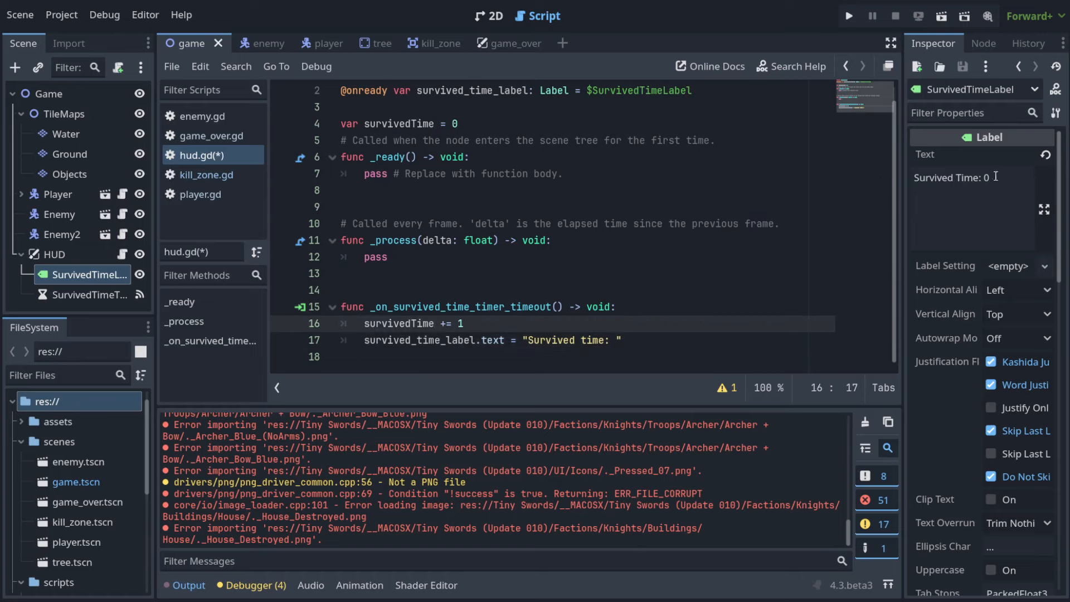
left_click(969, 177)
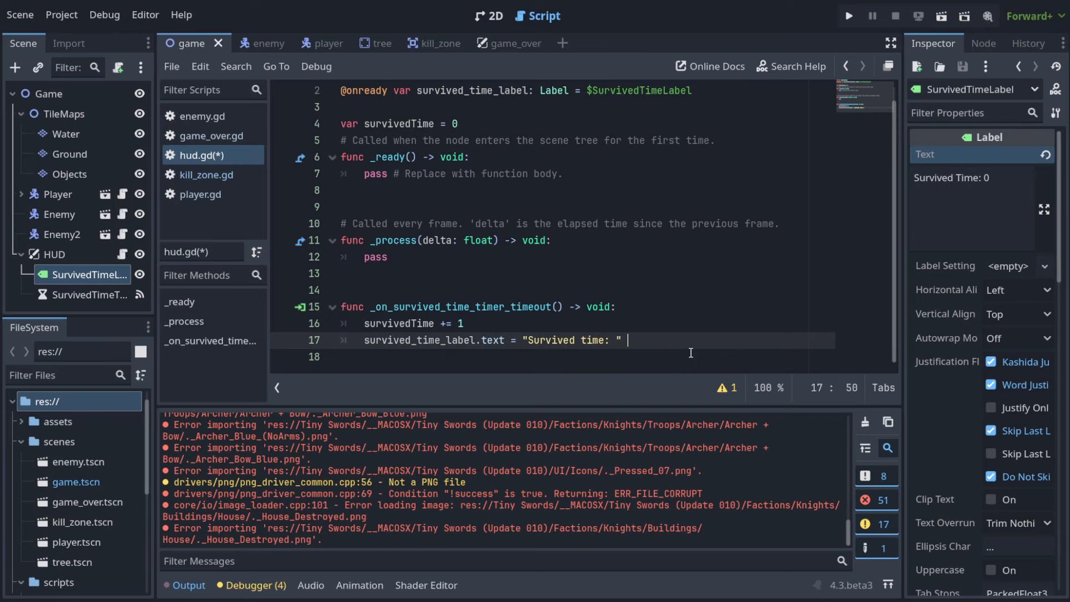
Append '% survivedTime' formatting, run the game, and check the %d placeholder in the suggested code.
type("% survivedTime")
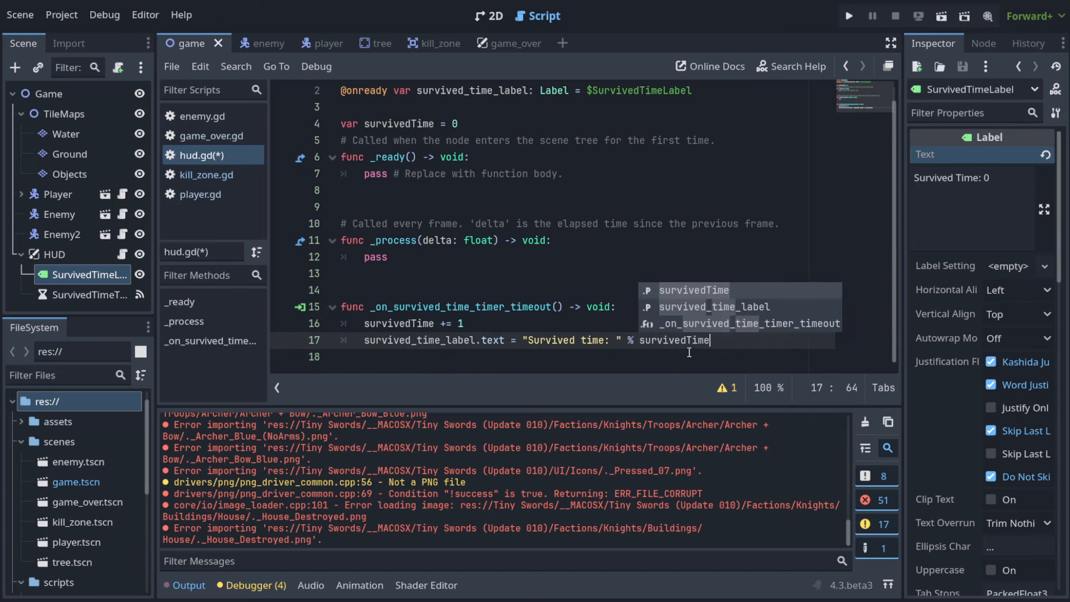
left_click(848, 14)
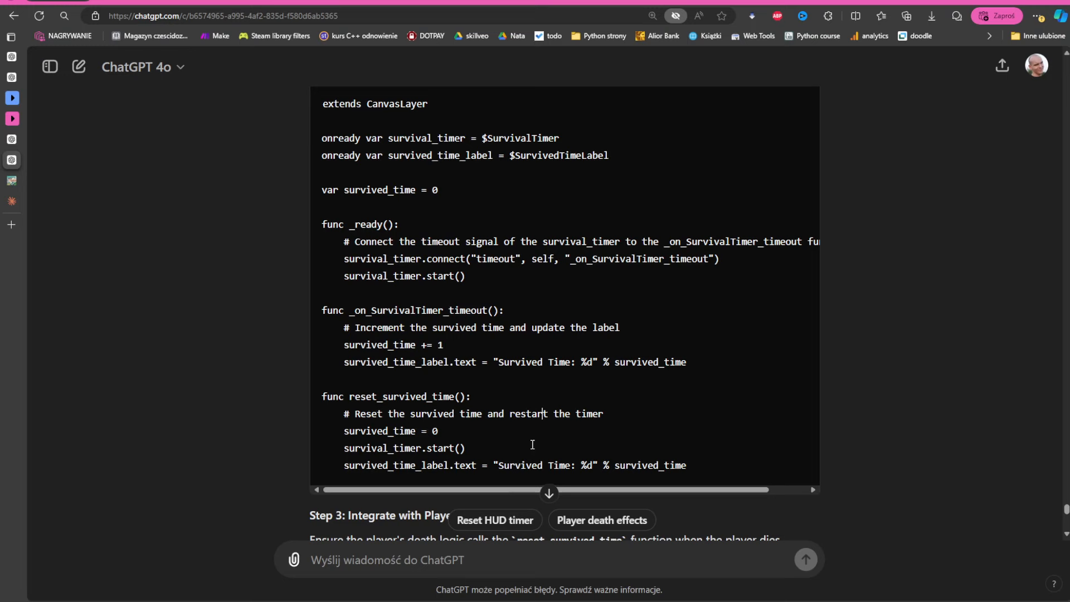
double_click(585, 361)
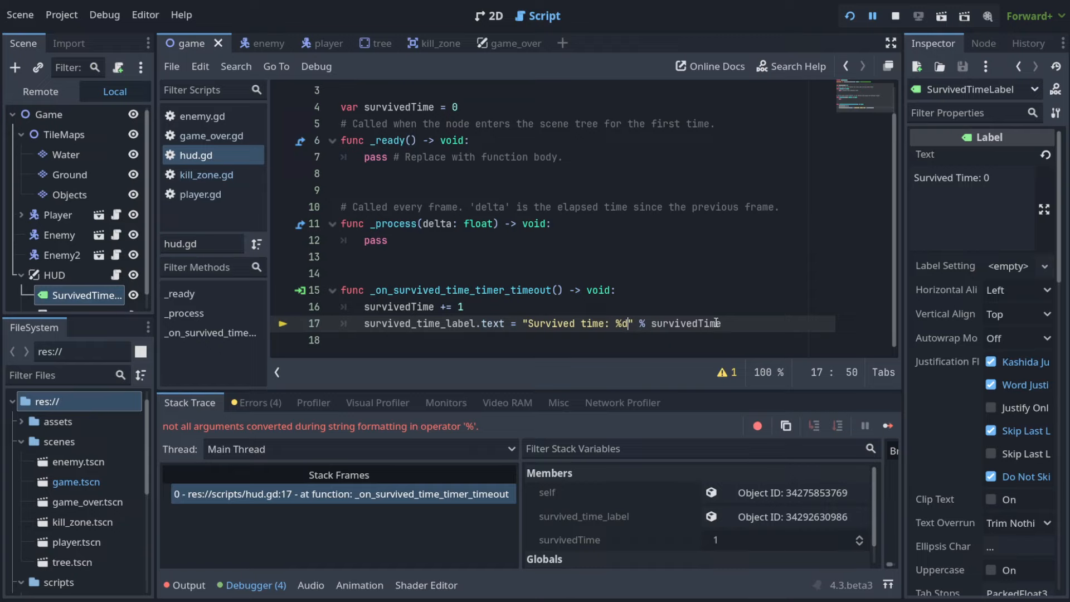
Restart the debug run and watch 'Survived time' count up to 7, then stop the game.
double_click(621, 323)
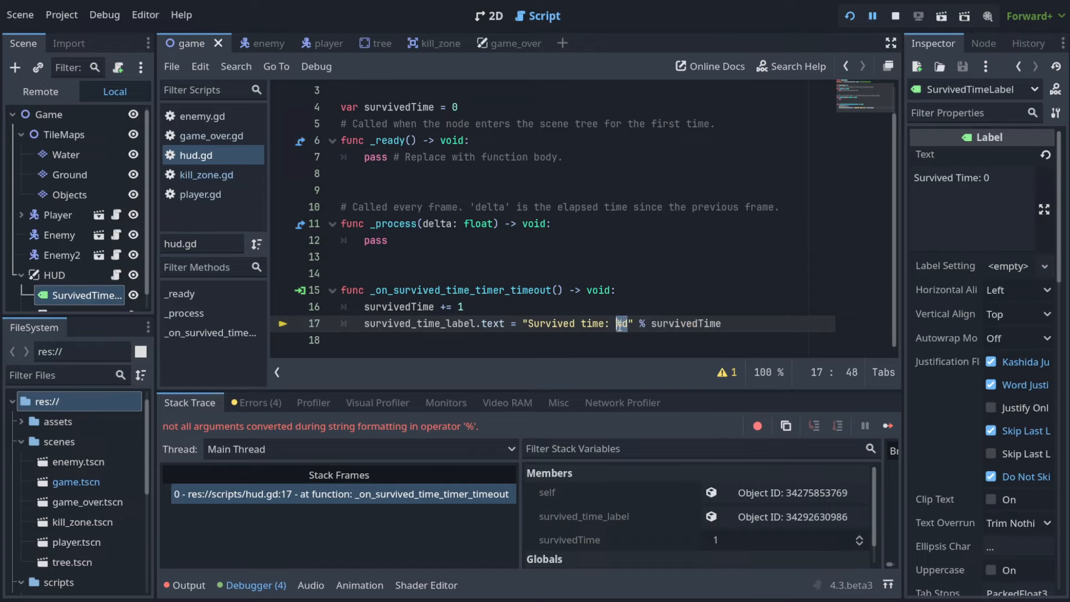
left_click(895, 15)
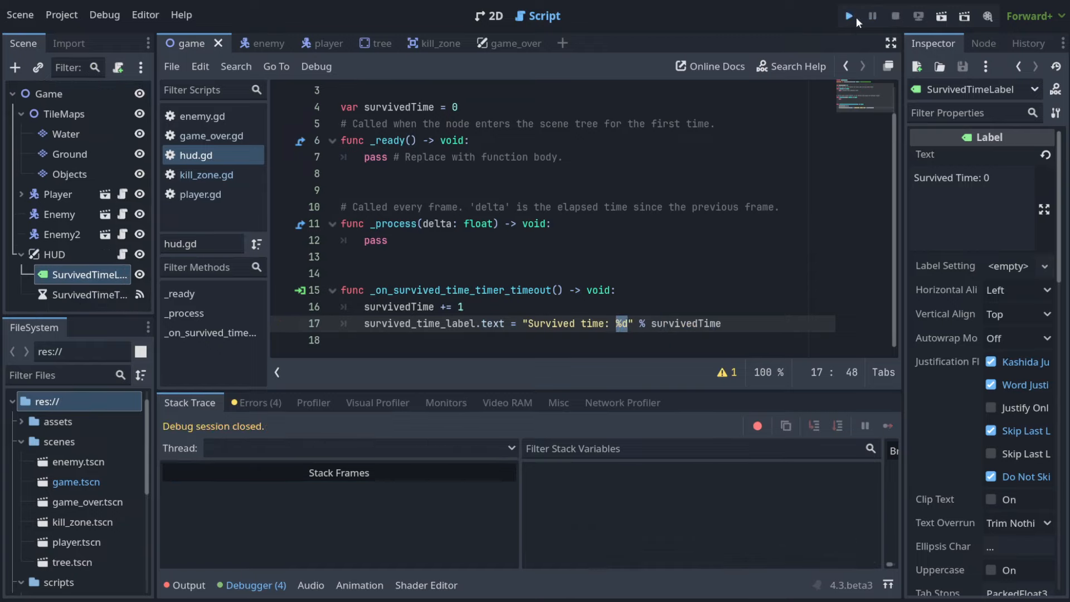
left_click(848, 14)
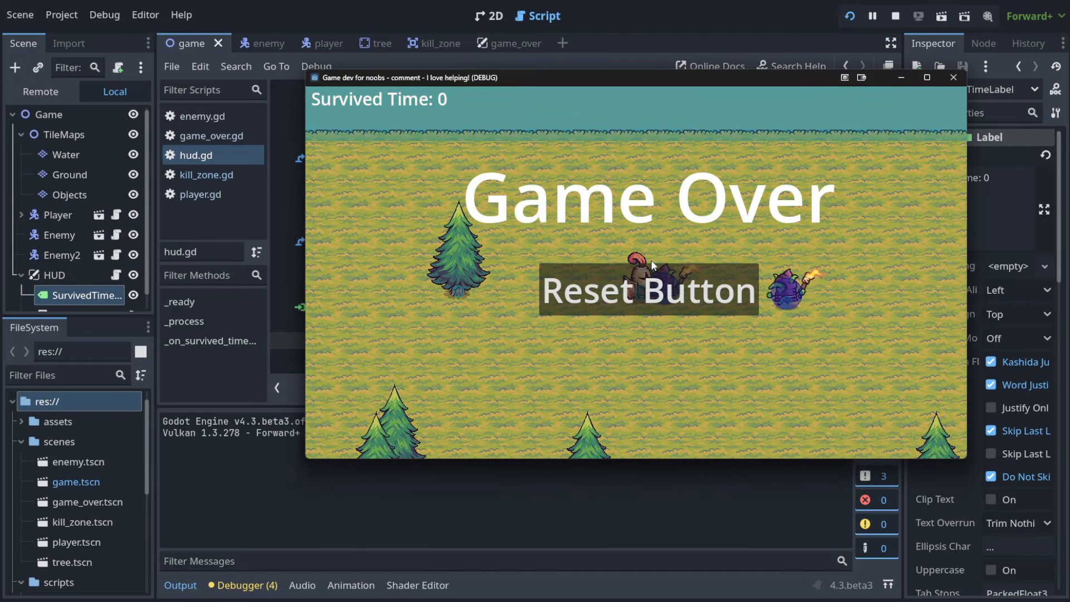
left_click(648, 288)
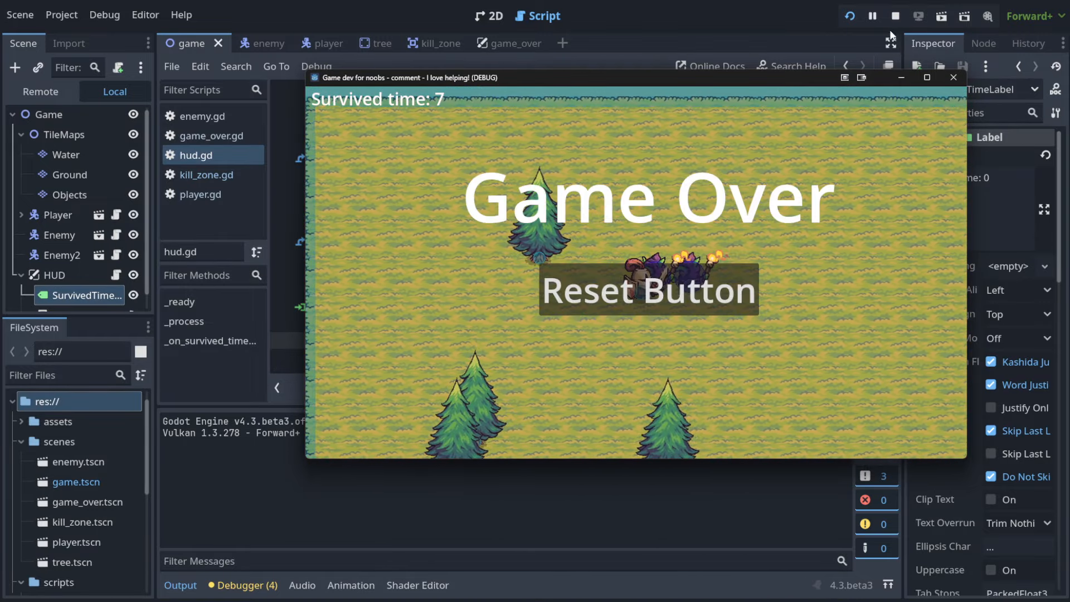
left_click(895, 14)
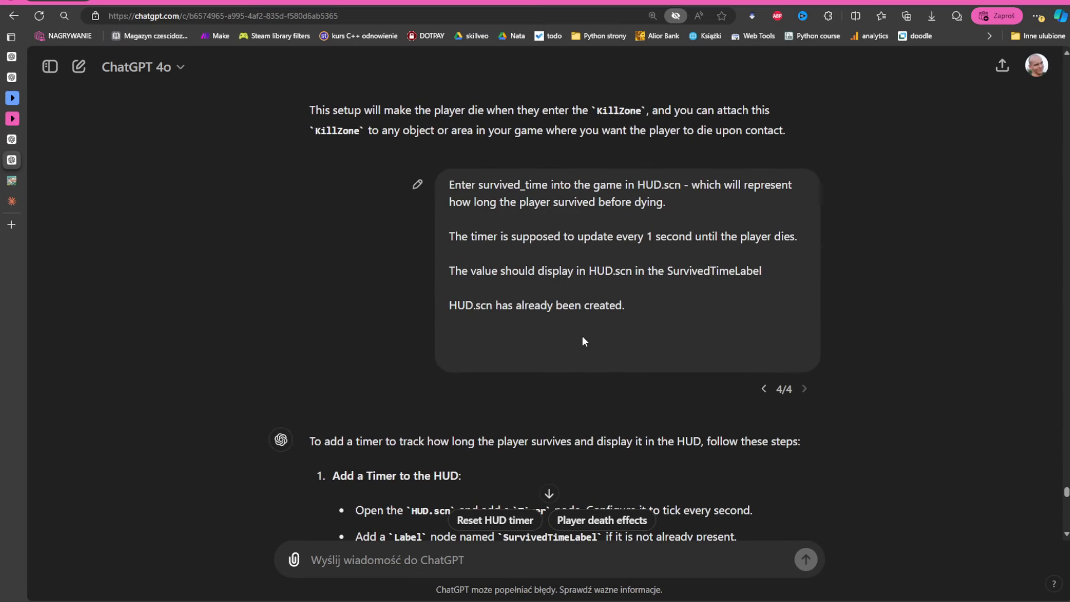
mouse_move(563, 197)
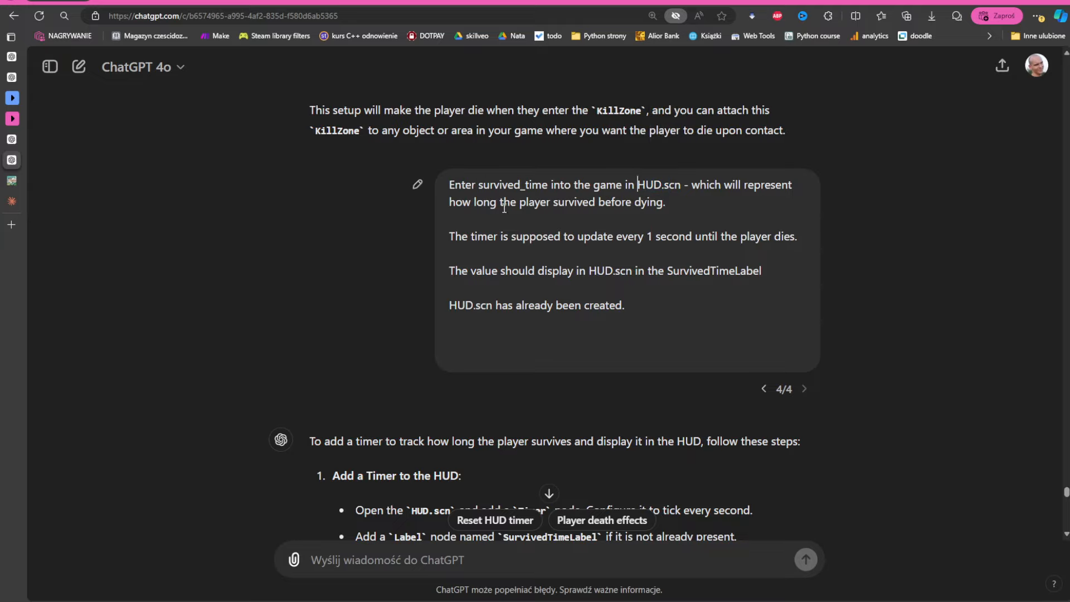
mouse_move(650, 220)
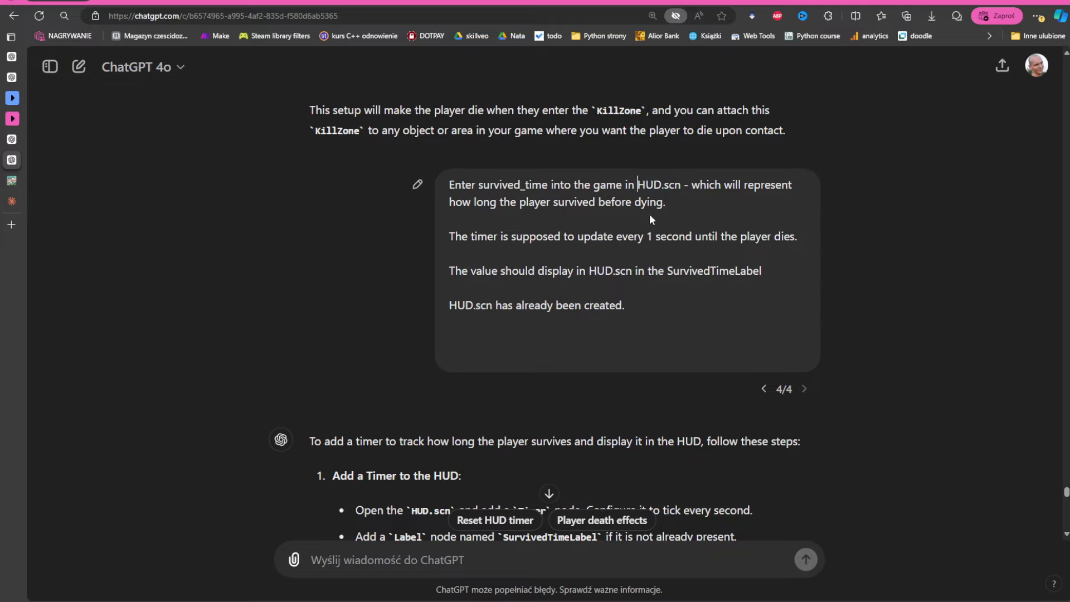
mouse_move(555, 255)
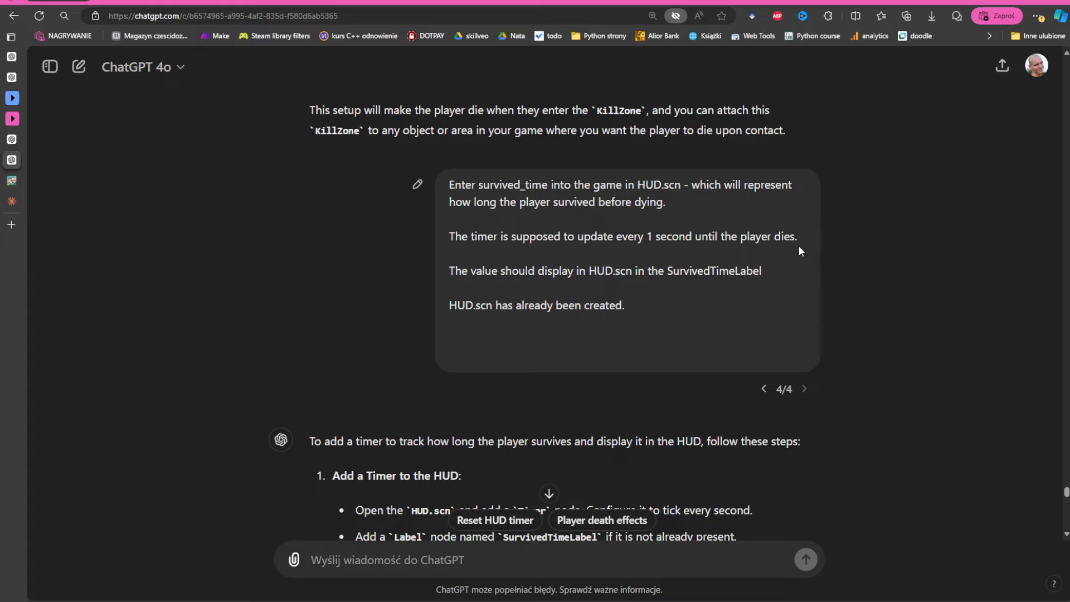
Review ChatGPT's HUD script, highlighting the survival_timer.connect and start lines.
scroll("down", 3)
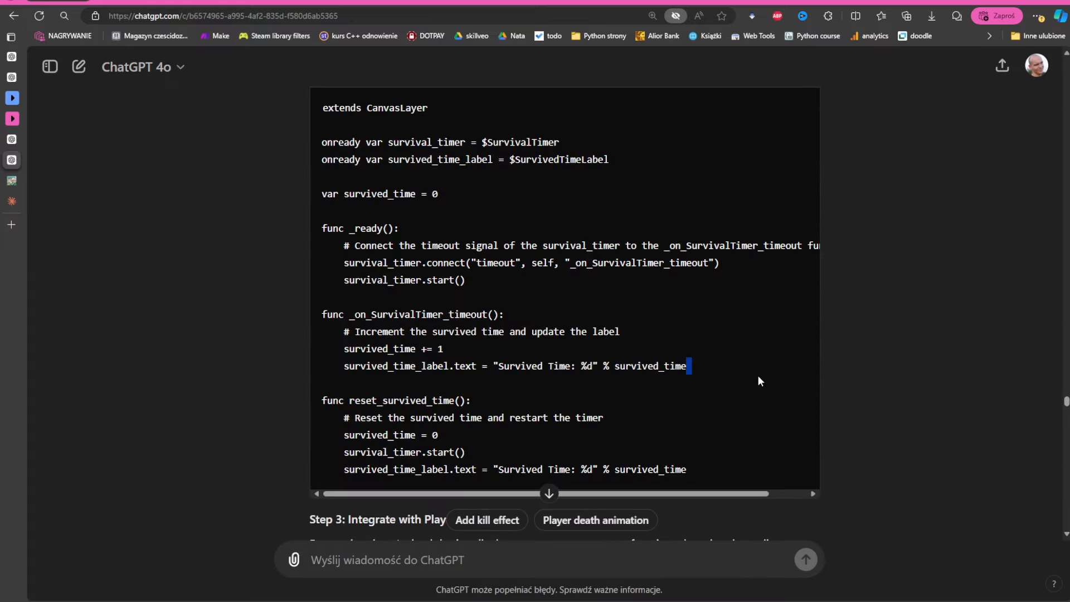
mouse_move(622, 342)
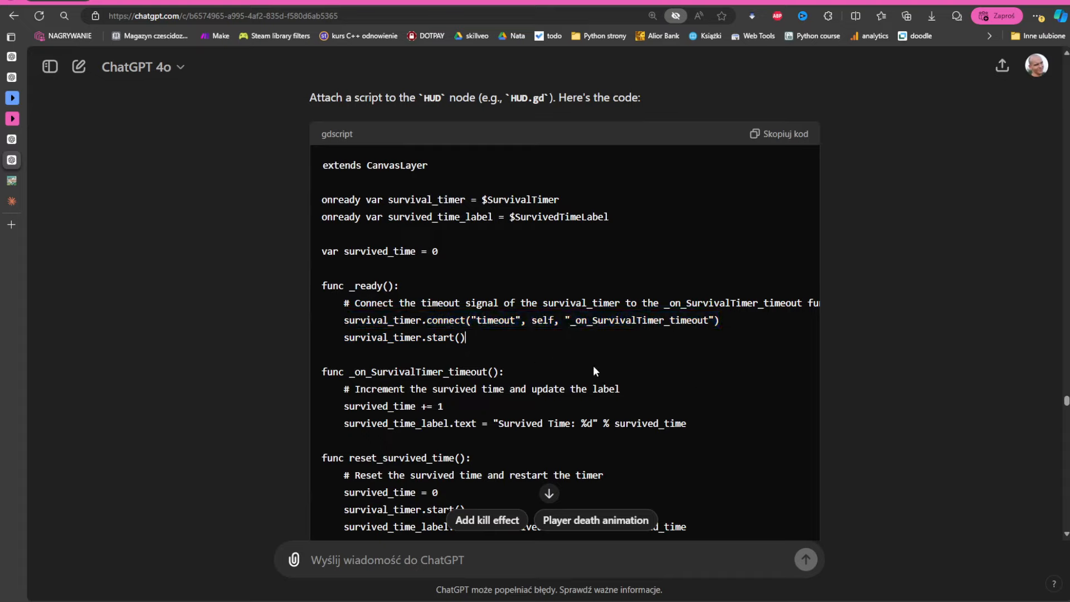
left_click_drag(344, 320, 466, 337)
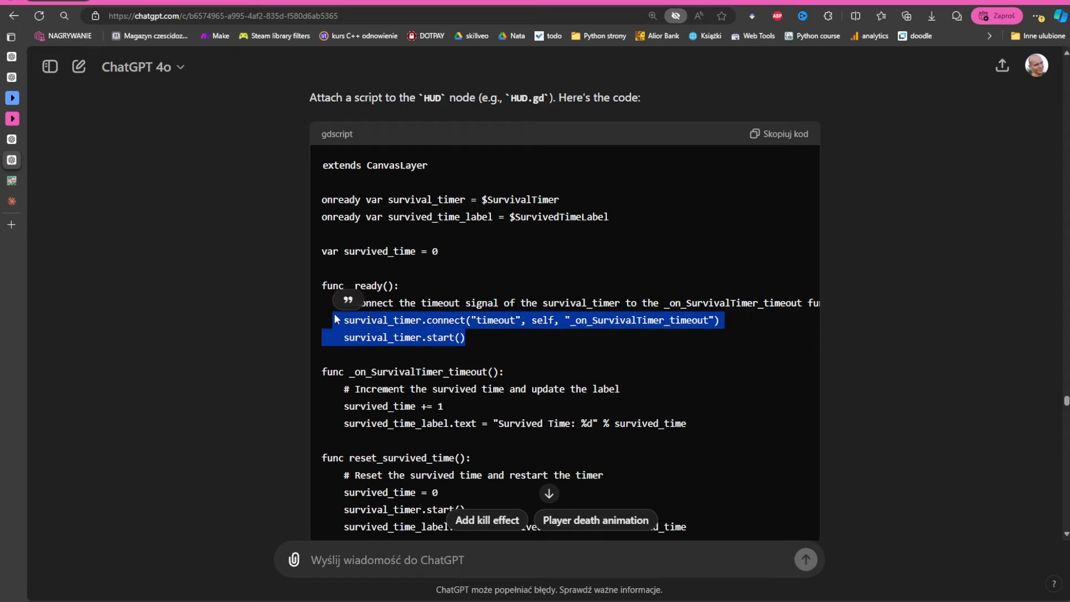
scroll("down", 3)
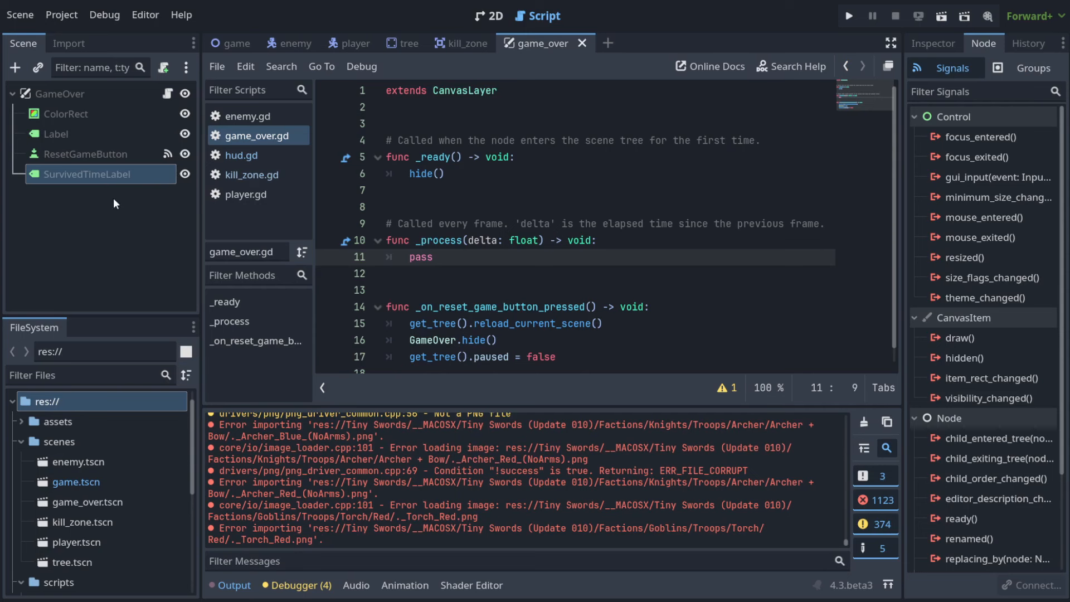
Show SurvivedTimeLabel's empty Text property in the Inspector and place the cursor on line 13 of game_over.gd.
scroll("down", 3)
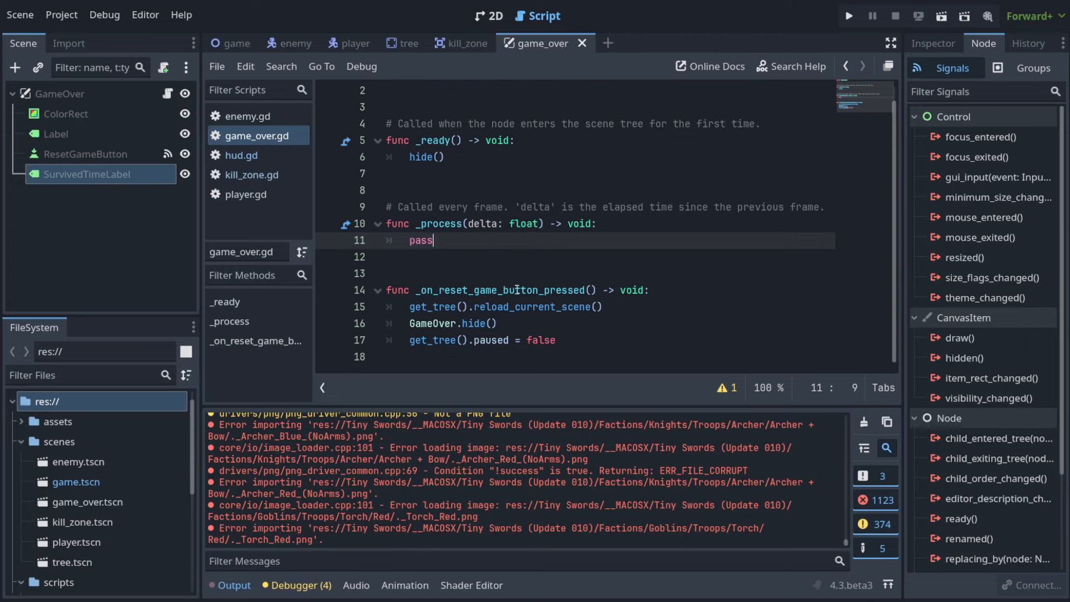
mouse_move(487, 16)
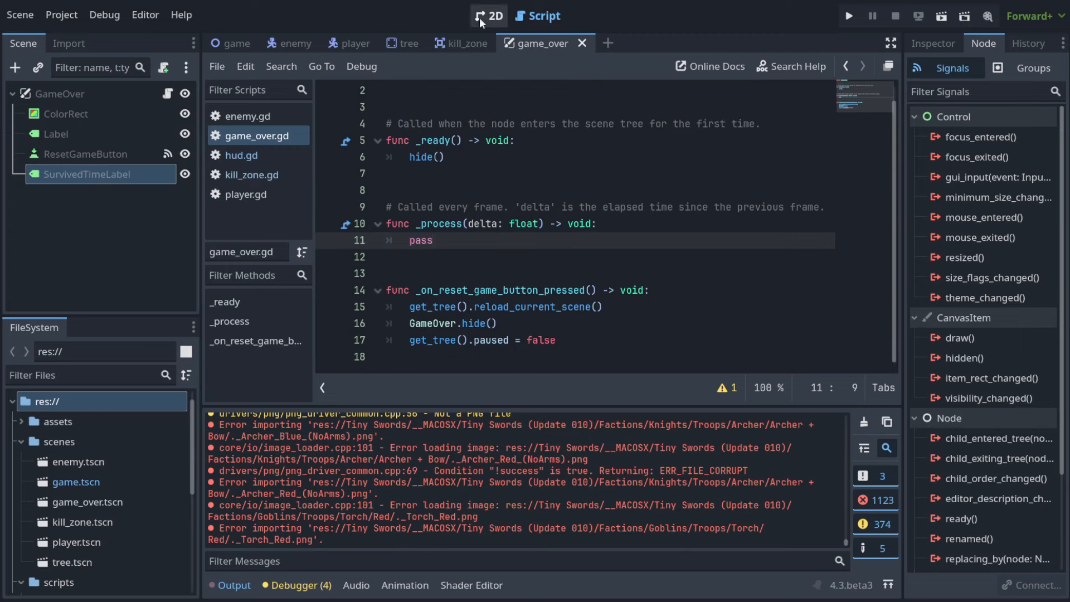
left_click(933, 43)
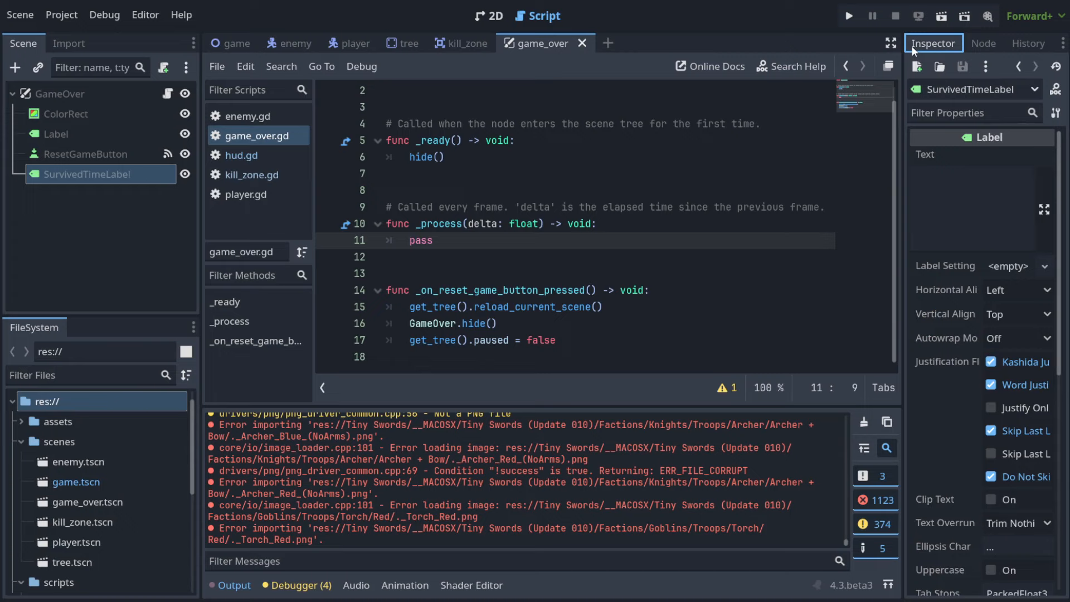
mouse_move(512, 224)
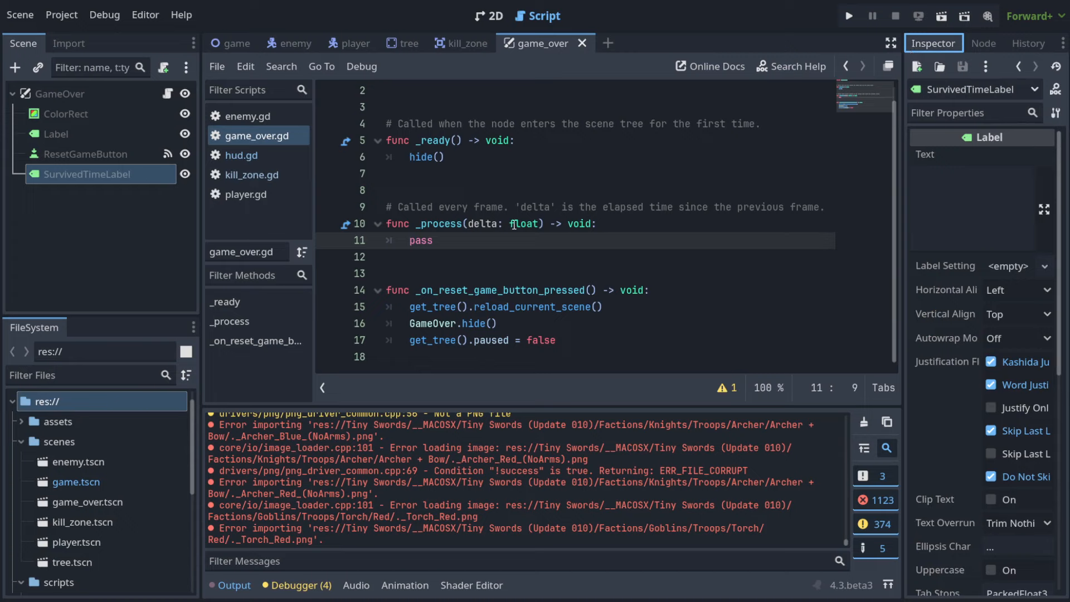
mouse_move(485, 279)
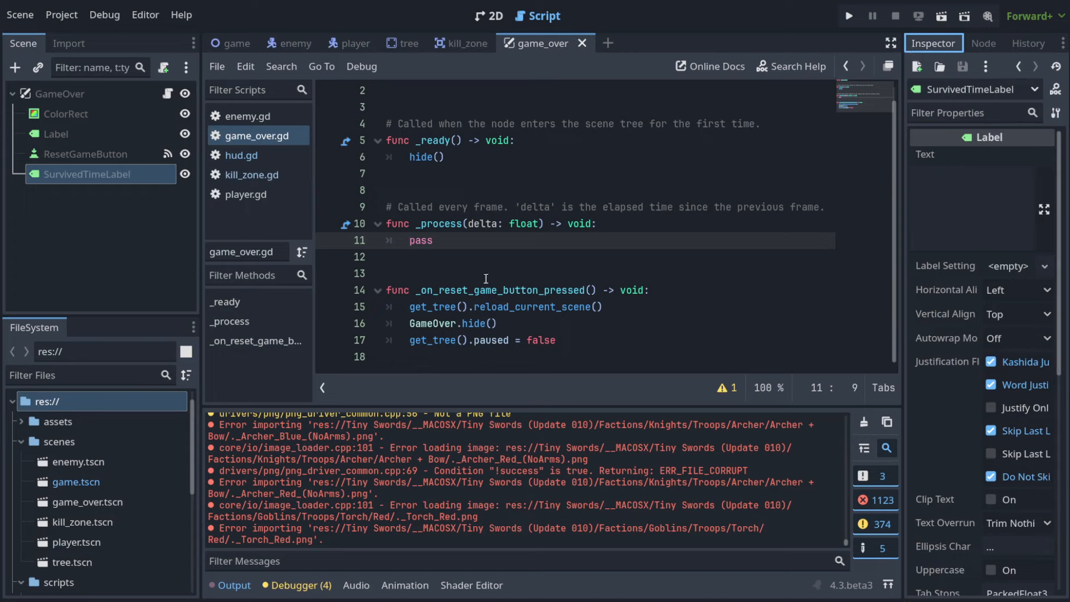
left_click(483, 274)
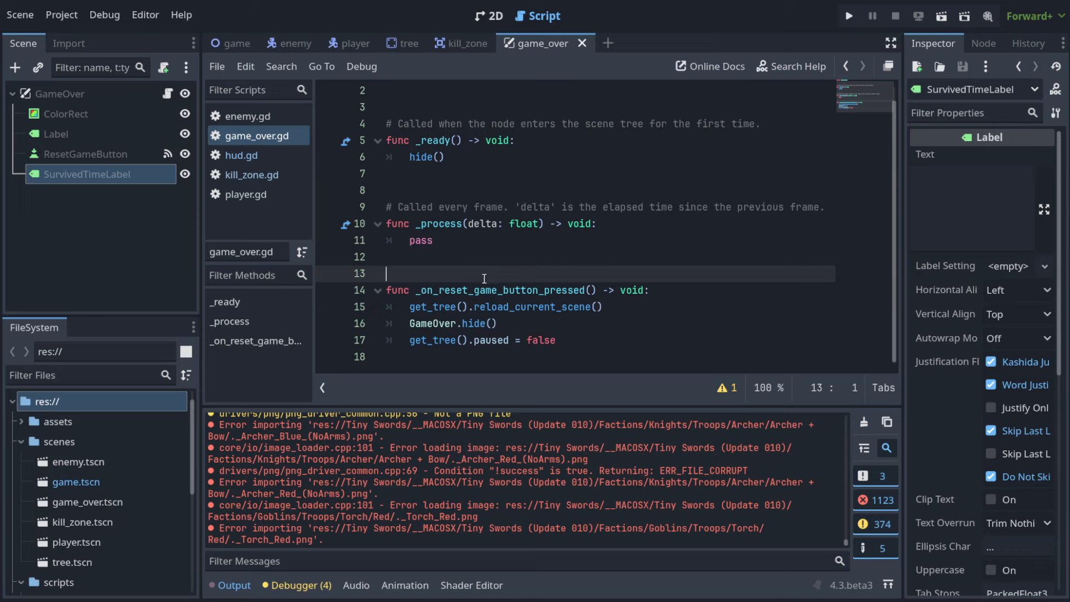